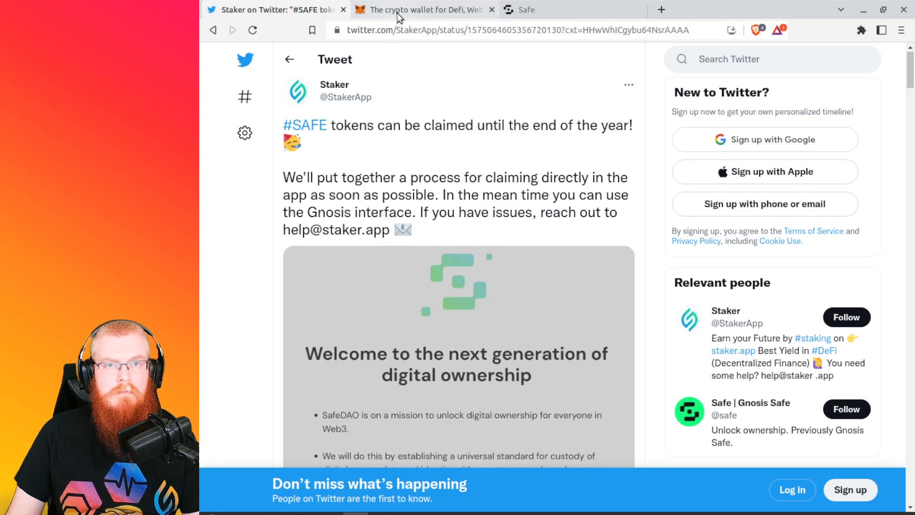
View MetaMask's Chrome Web Store listing via 'Download for Brave' and confirm it is installed
click(423, 9)
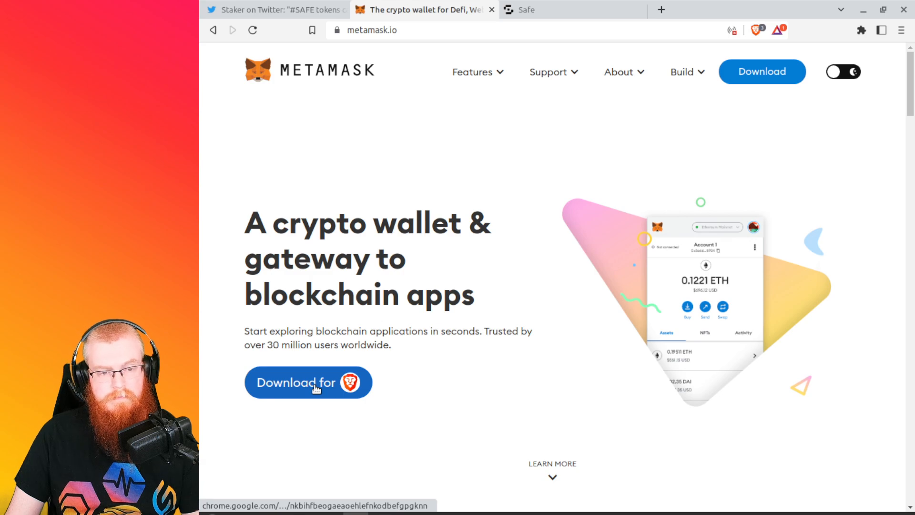
click(308, 382)
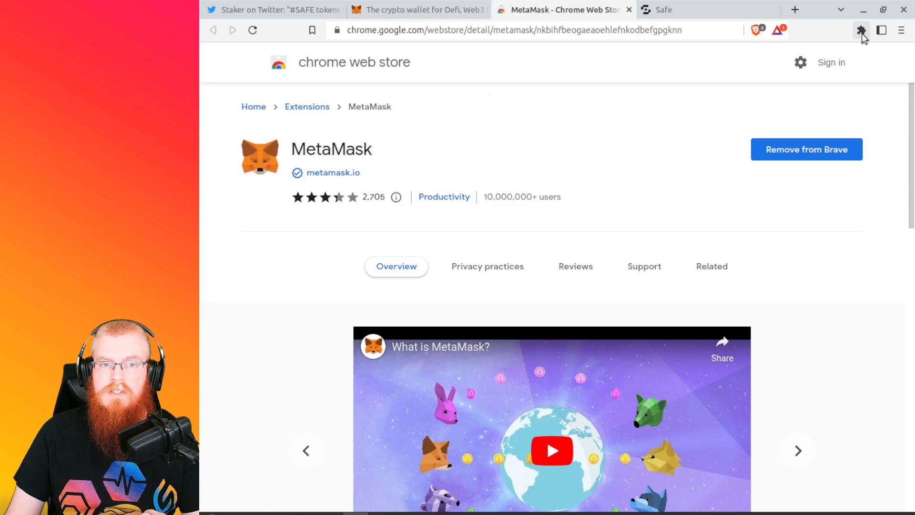
click(862, 30)
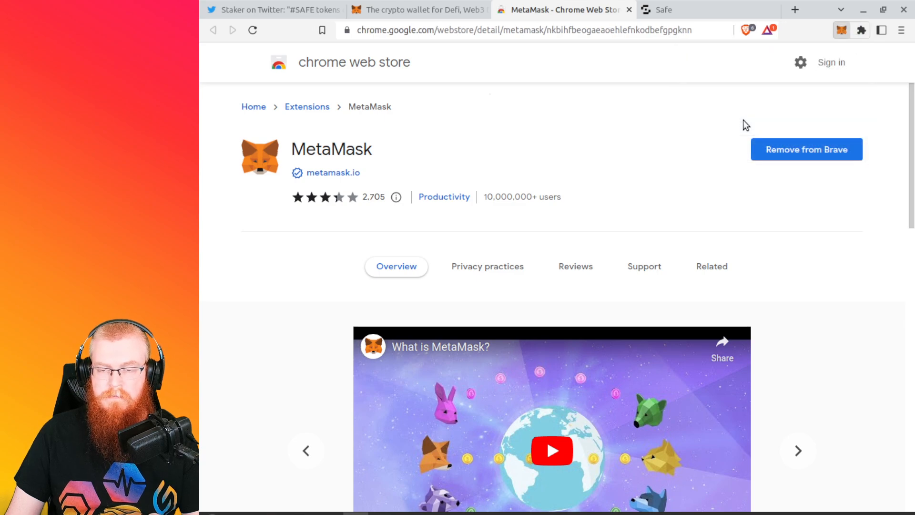
click(841, 30)
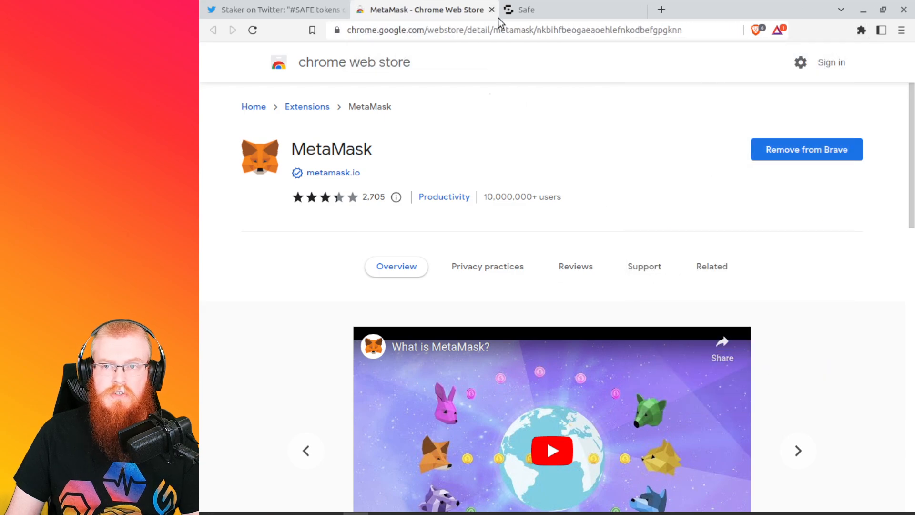
Launch MetaMask from the extensions list and choose 'Forgot password?' to reach wallet reset
click(861, 30)
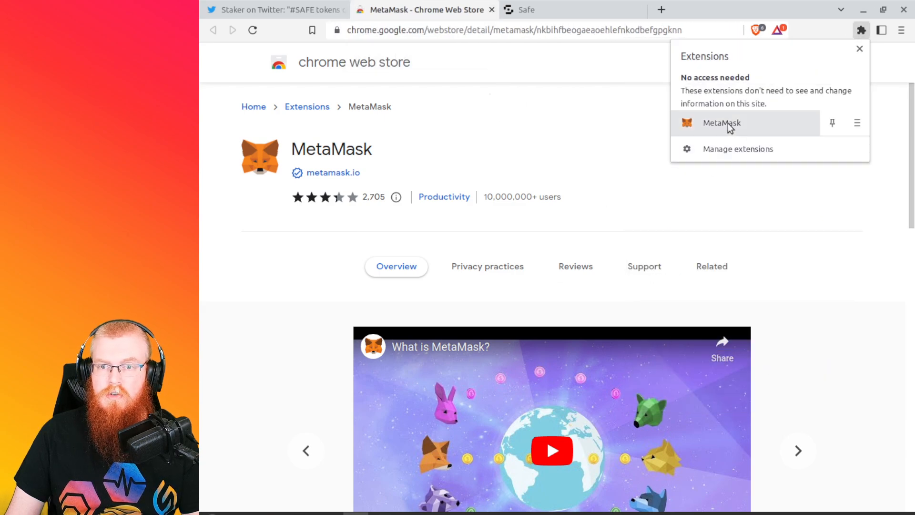
click(722, 123)
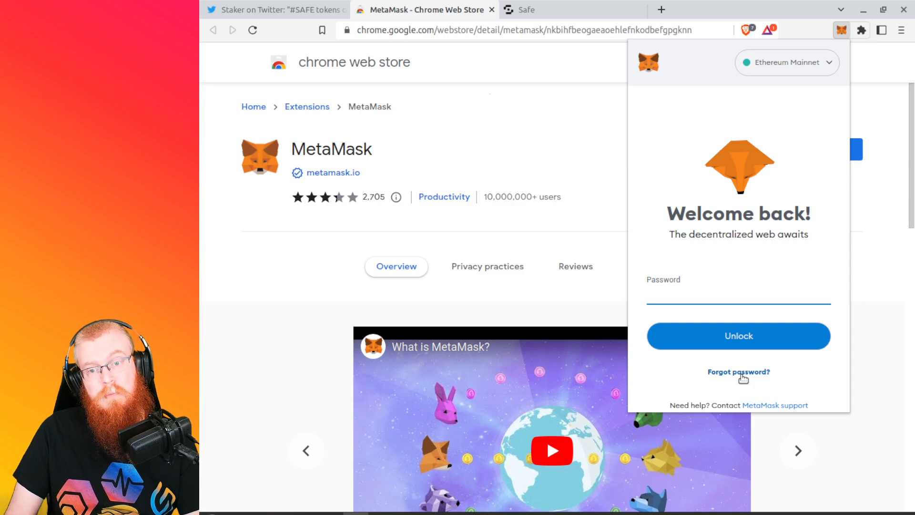
click(738, 295)
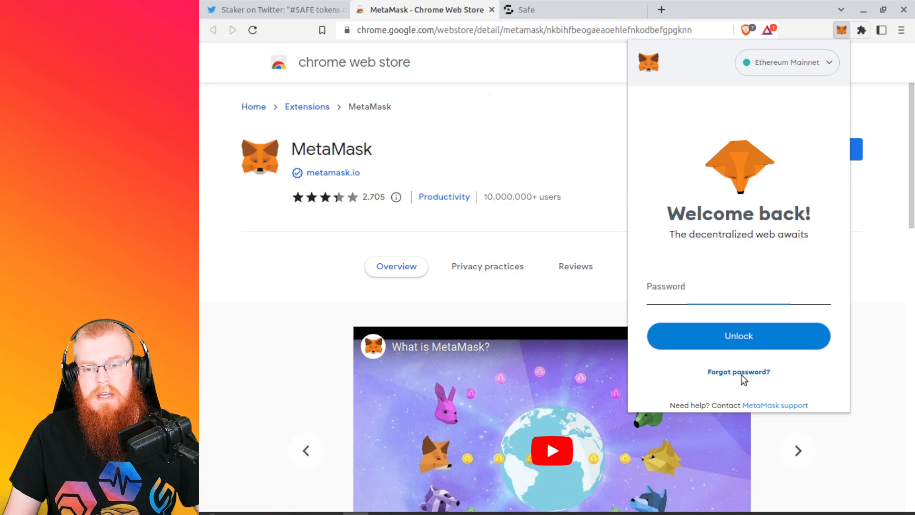
click(738, 372)
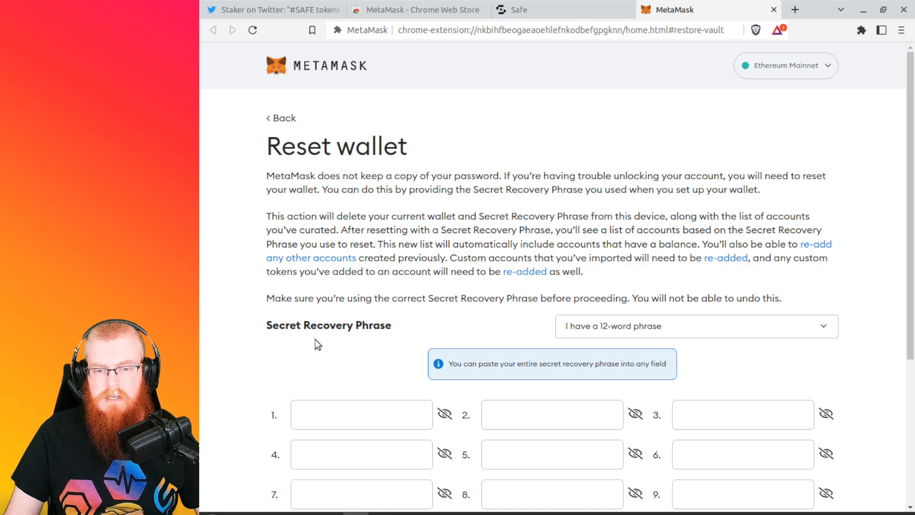
mouse_move(347, 327)
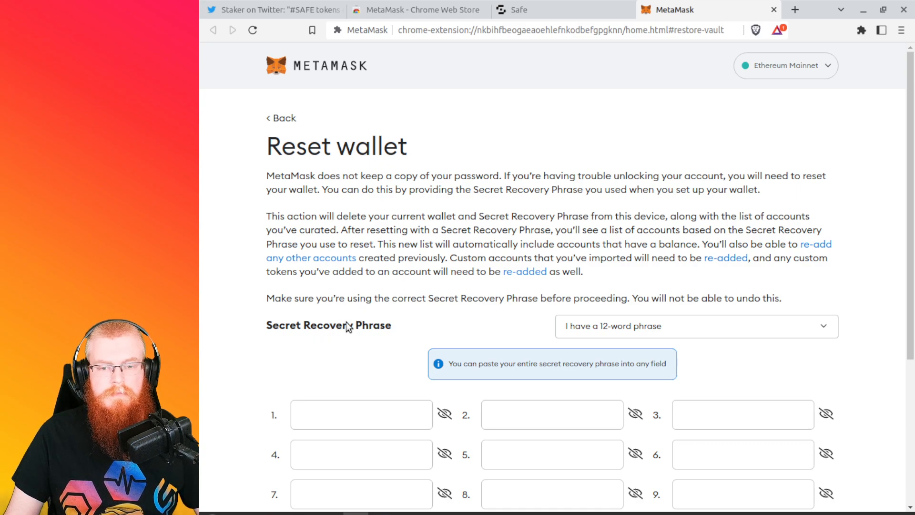
Select 'I have a 24-word phrase', leave the words empty and close the reset page
click(695, 326)
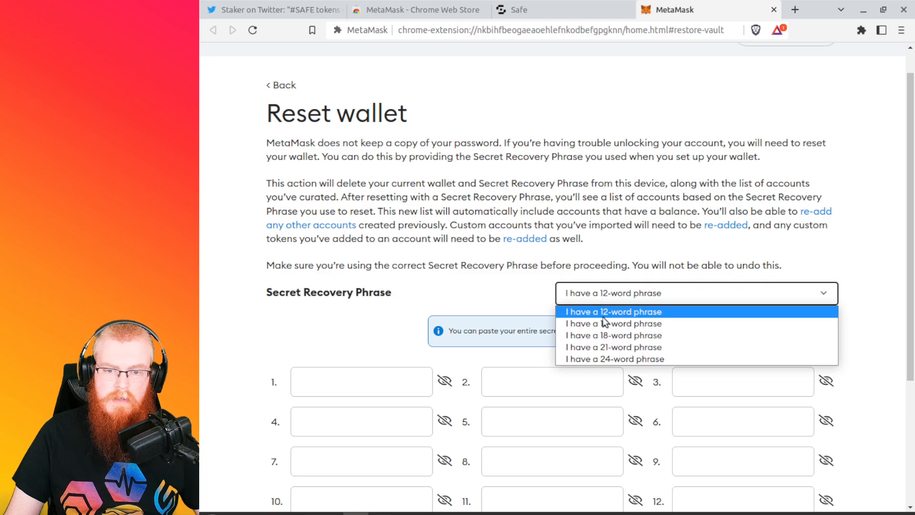
click(614, 359)
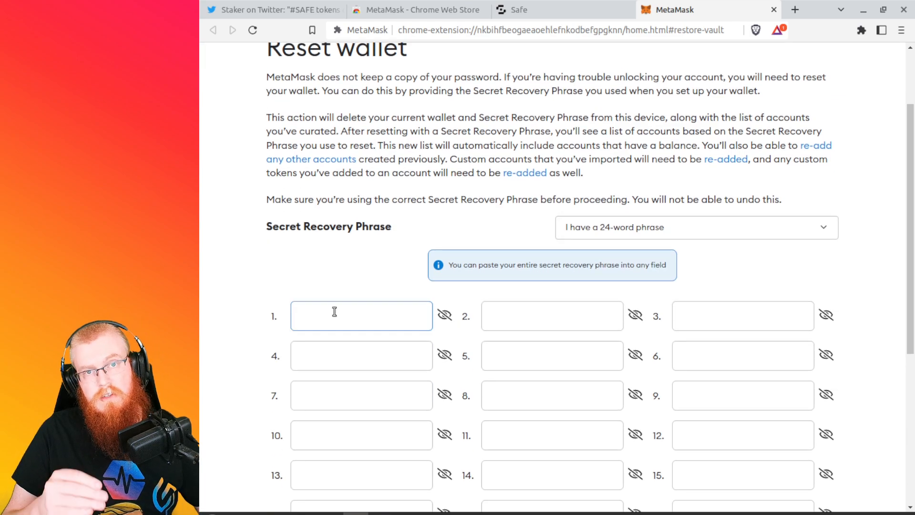
click(361, 316)
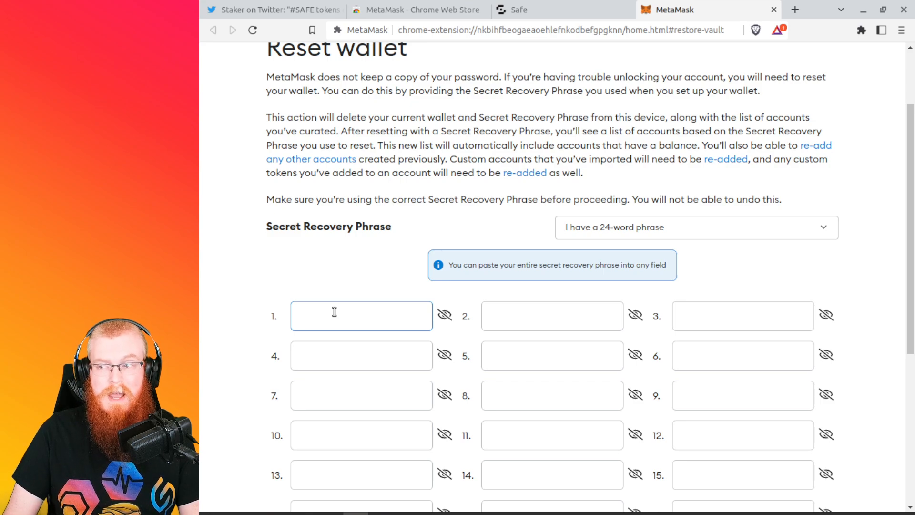
click(361, 316)
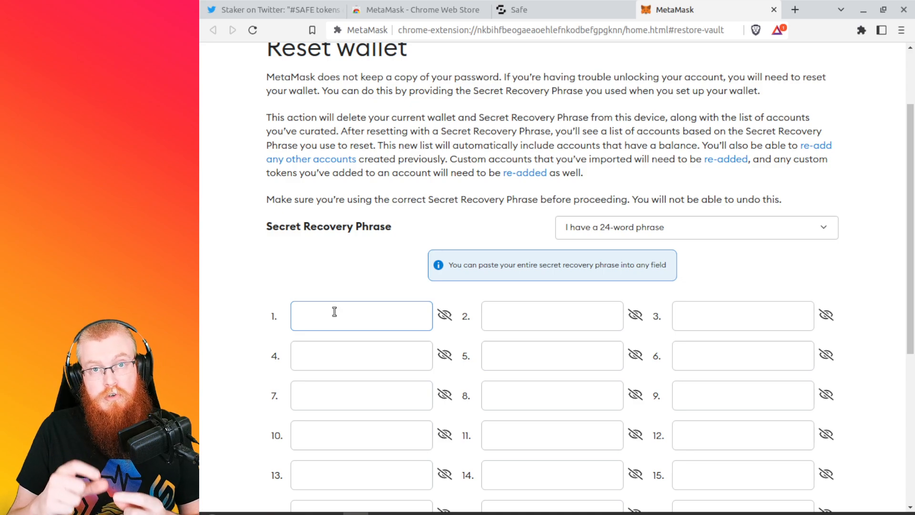
click(361, 316)
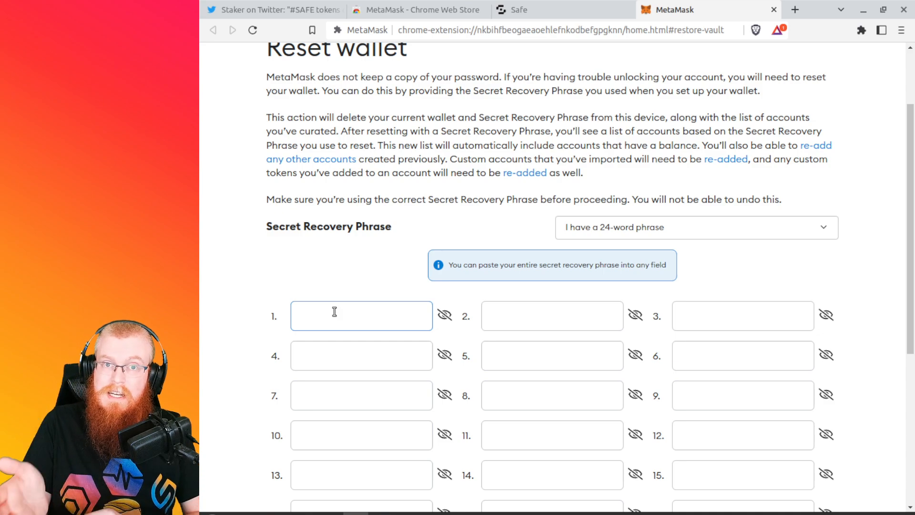
click(360, 316)
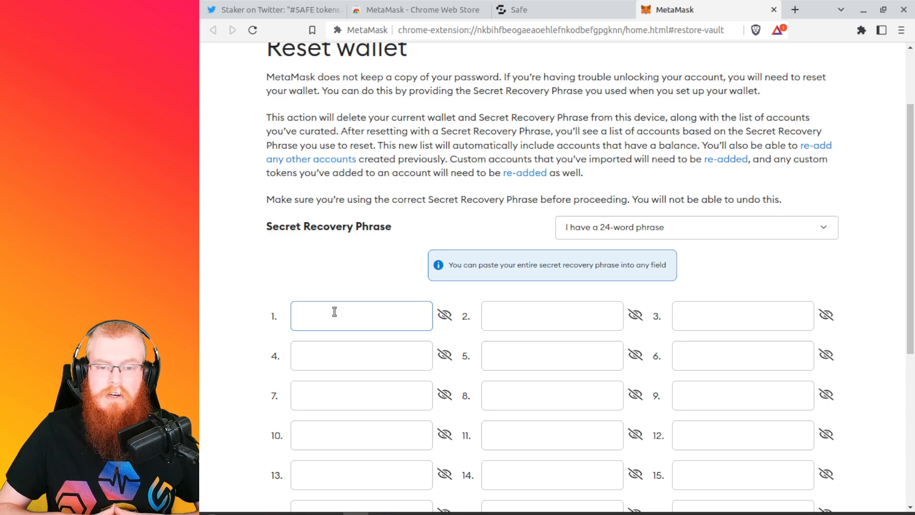
click(360, 316)
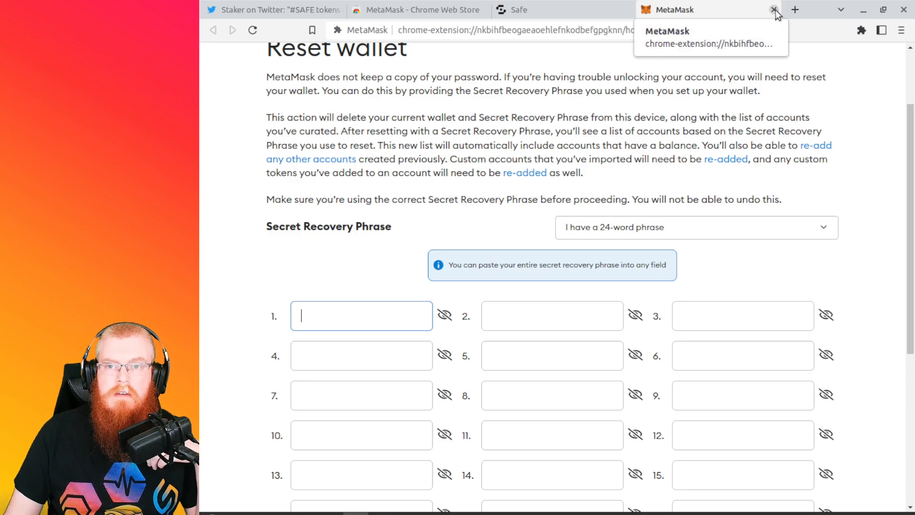
click(774, 9)
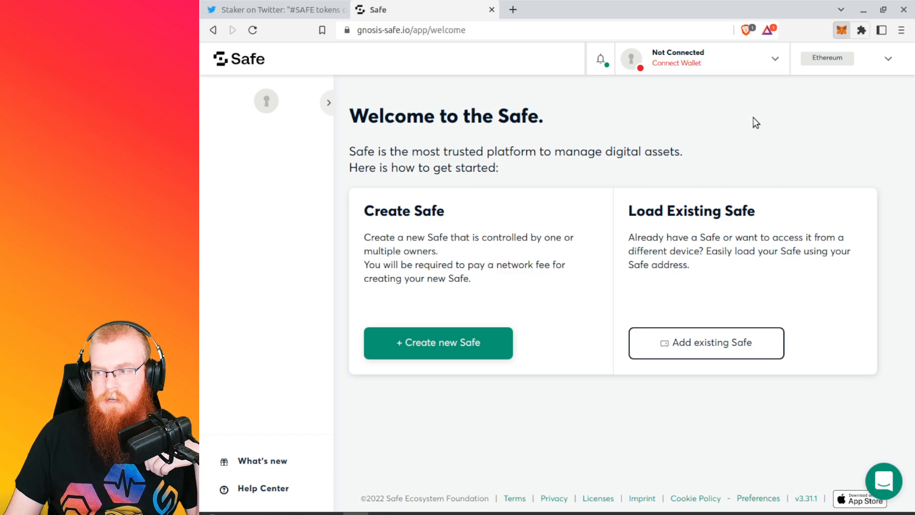
Unlock MetaMask with its password, showing Account 1 with 0.0176 ETH
click(841, 29)
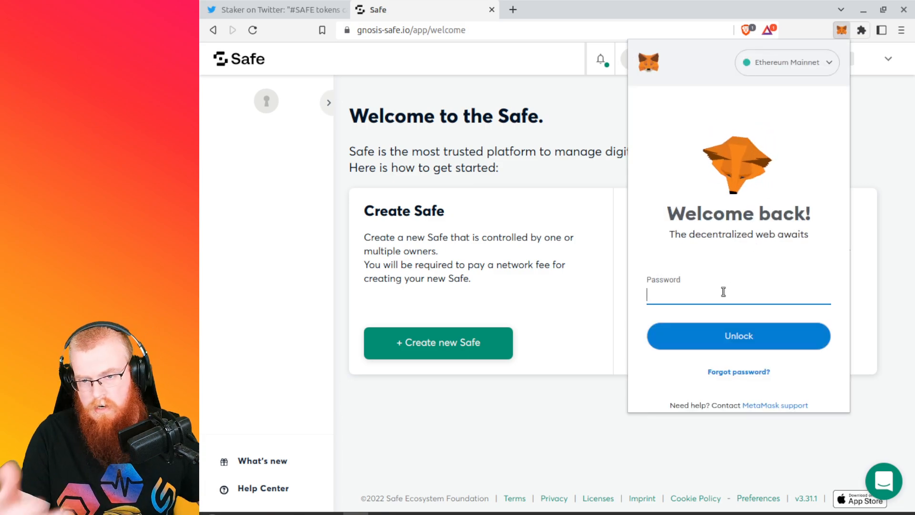
text(password)
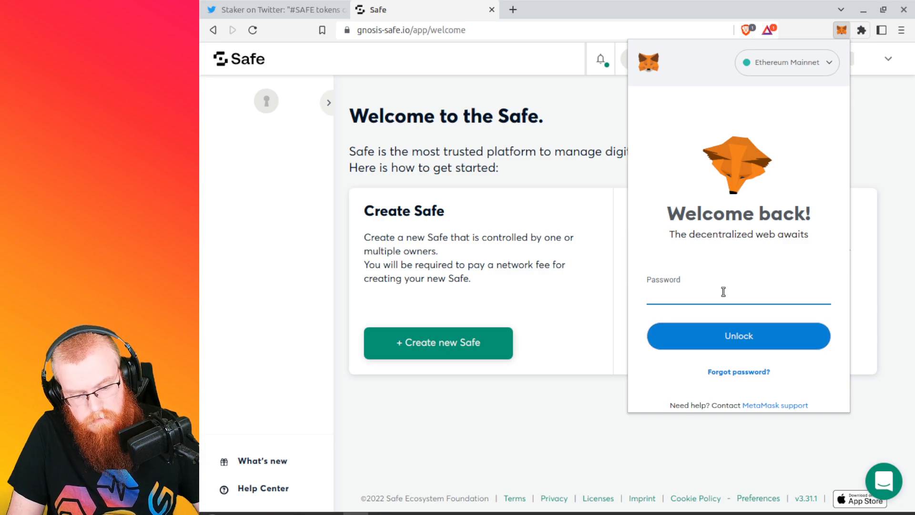
text(password)
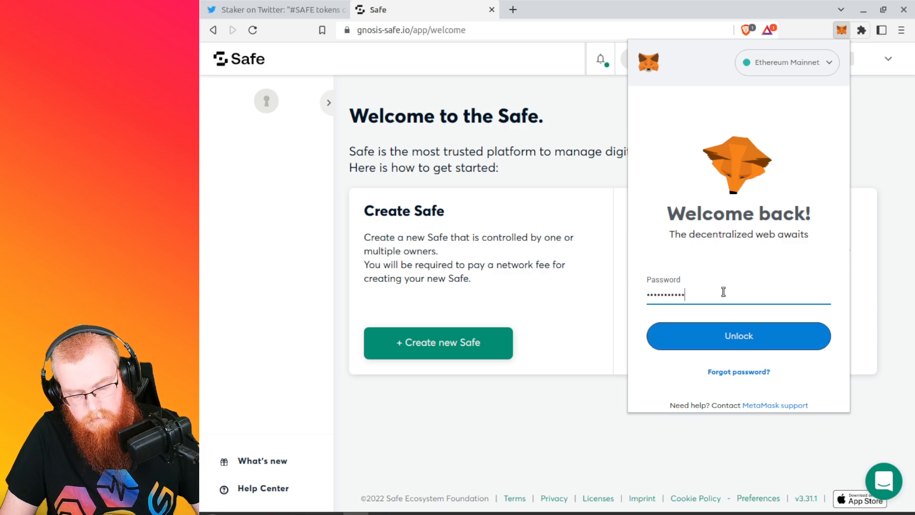
click(738, 336)
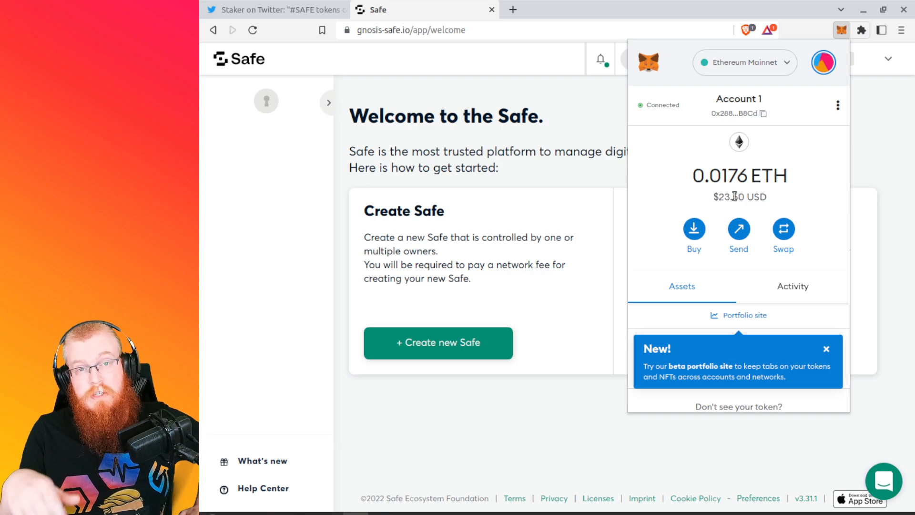
mouse_move(668, 209)
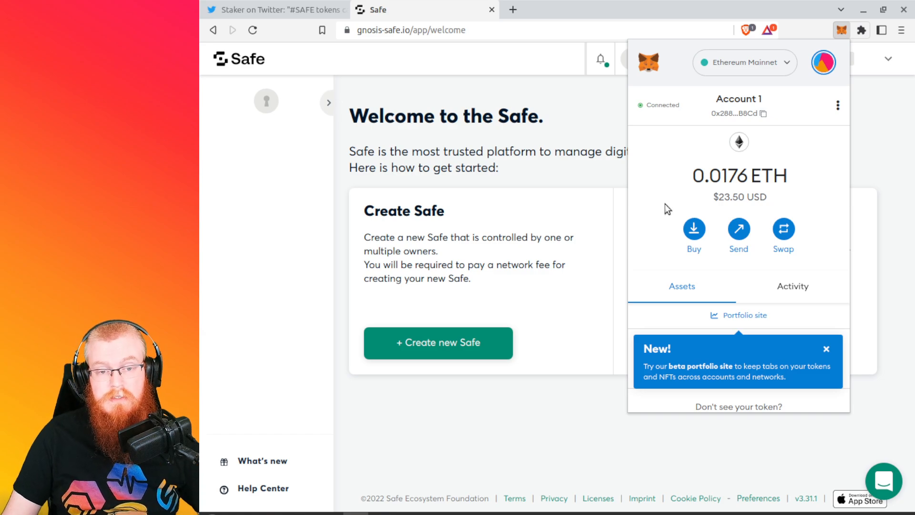
mouse_move(534, 165)
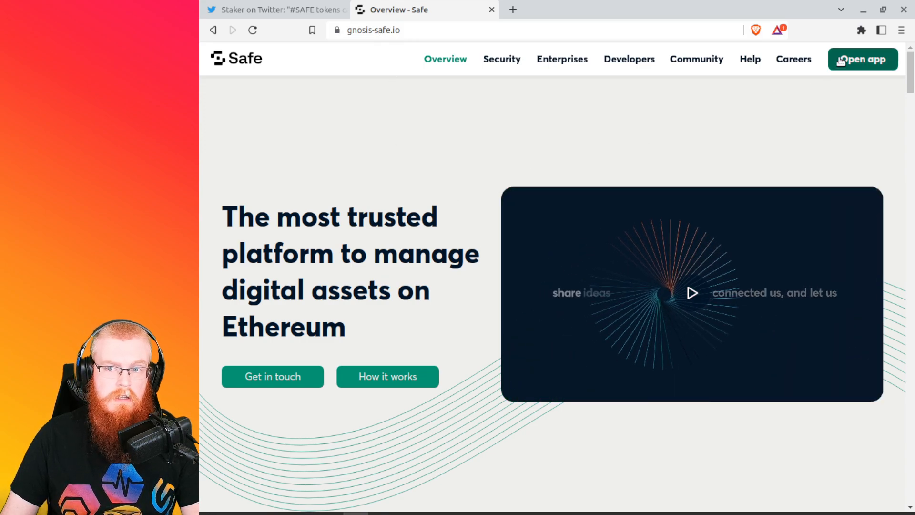
Reopen the Safe web app on its welcome page, wallet status Not Connected
click(863, 59)
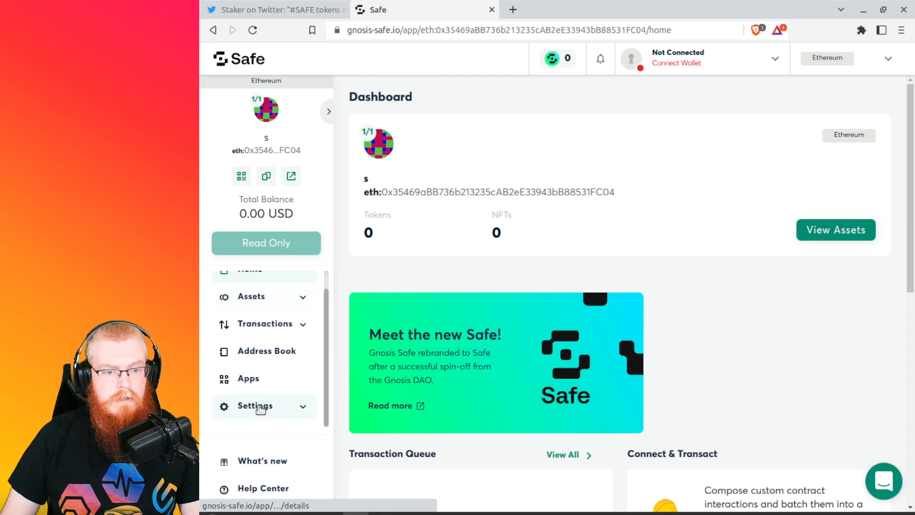
click(255, 407)
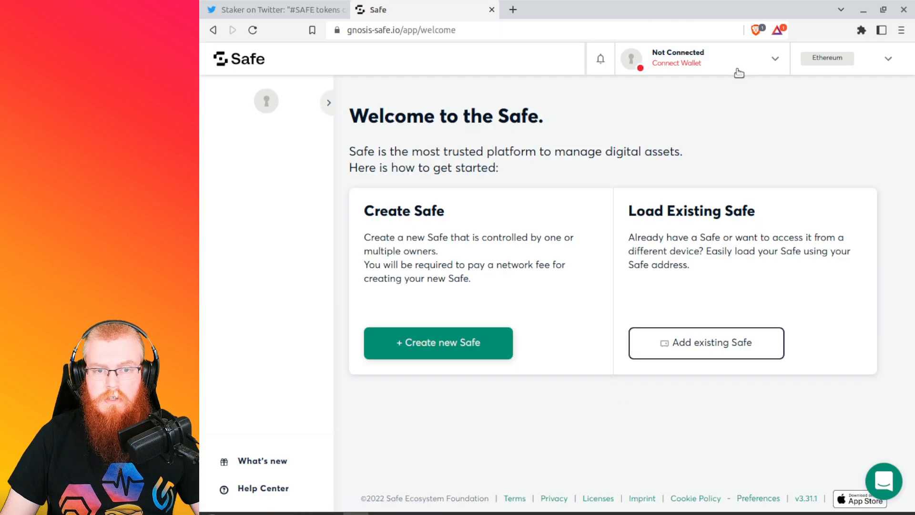
mouse_move(616, 182)
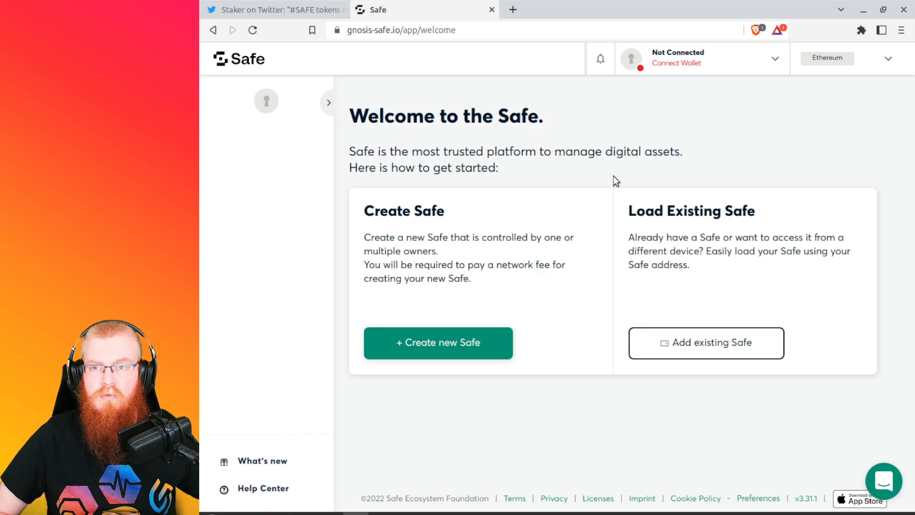
mouse_move(690, 63)
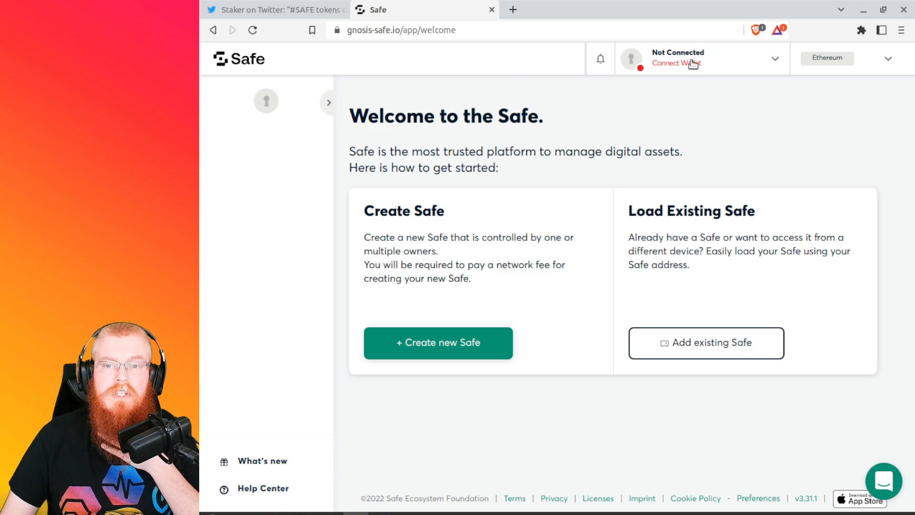
Connect the MetaMask wallet on Ethereum from the Safe header
click(677, 63)
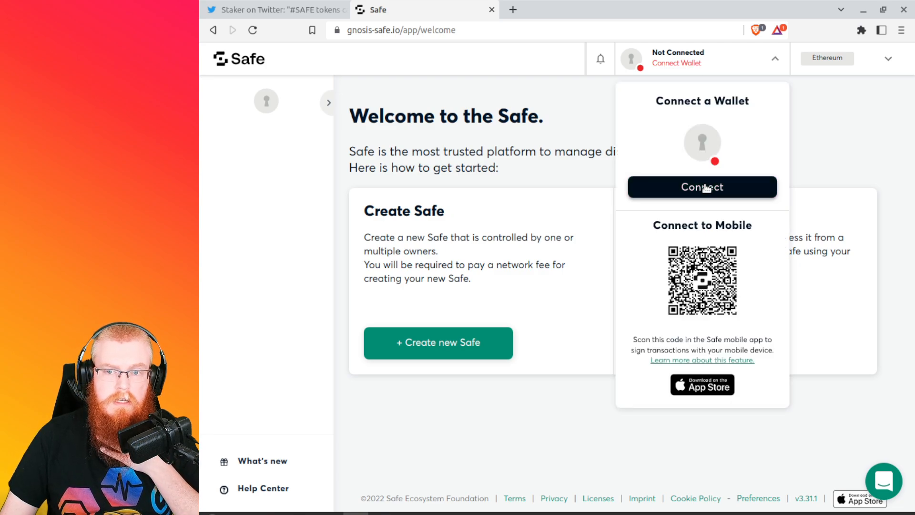
click(703, 187)
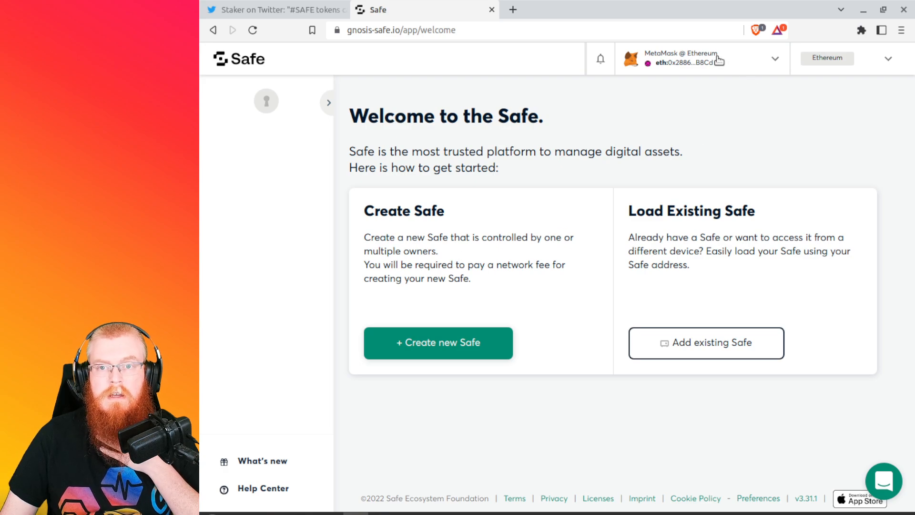
mouse_move(685, 293)
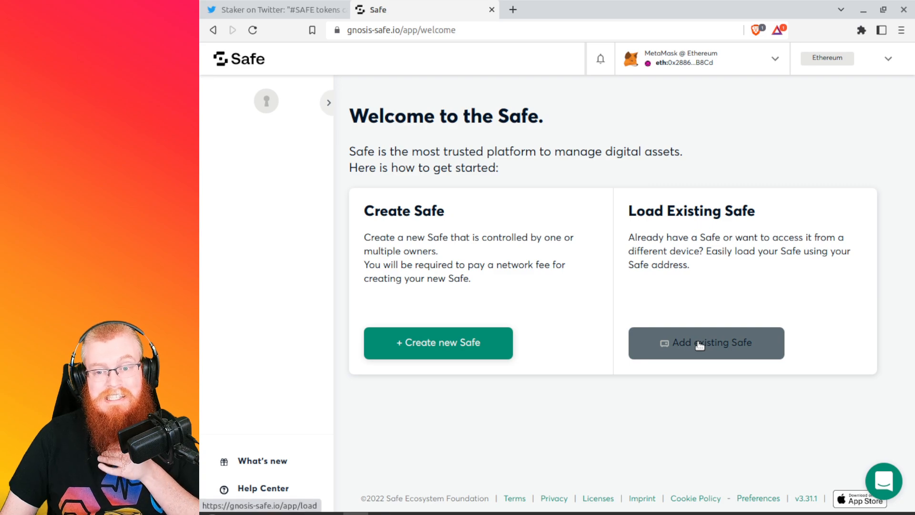
Start adding an existing Safe on Ethereum and name it stakerapp
click(705, 343)
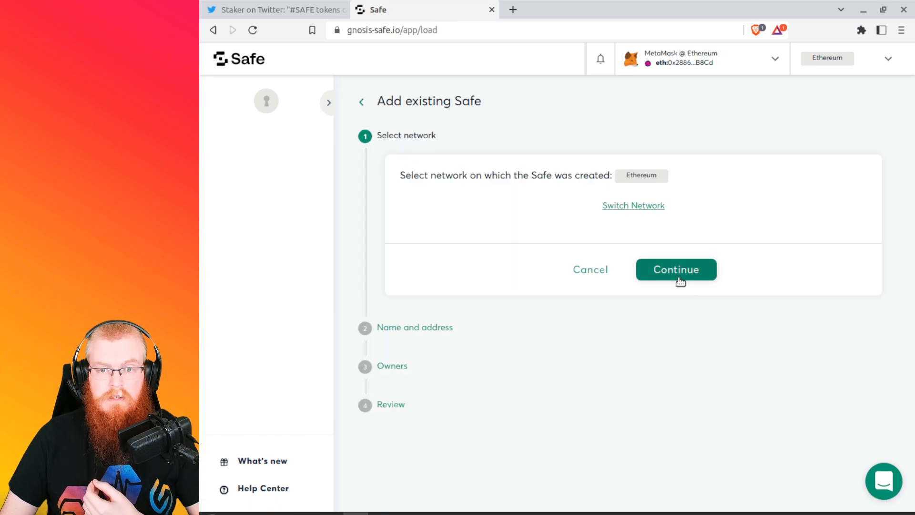
click(675, 269)
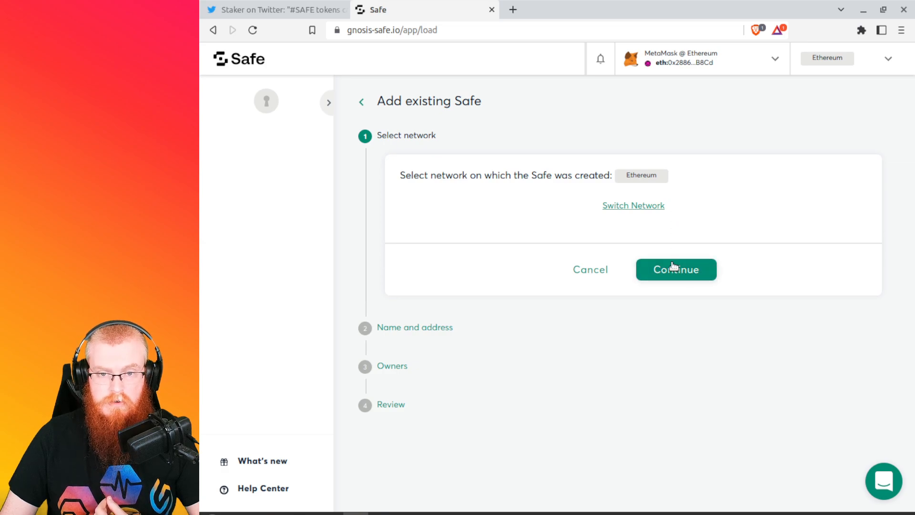
click(675, 269)
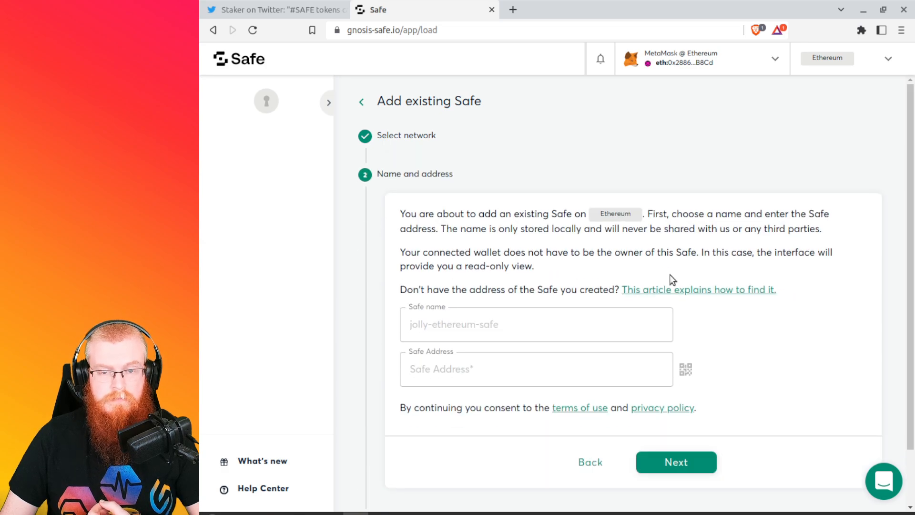
scroll(down, 3)
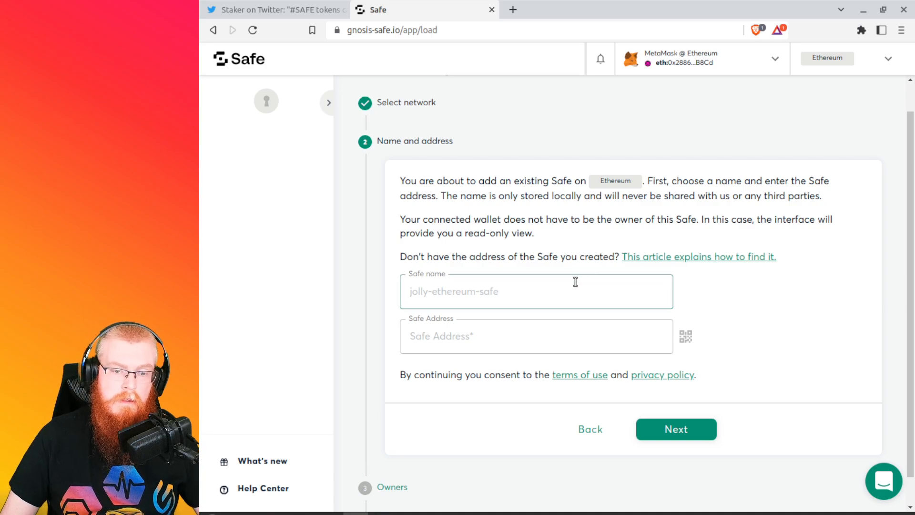
text(sat)
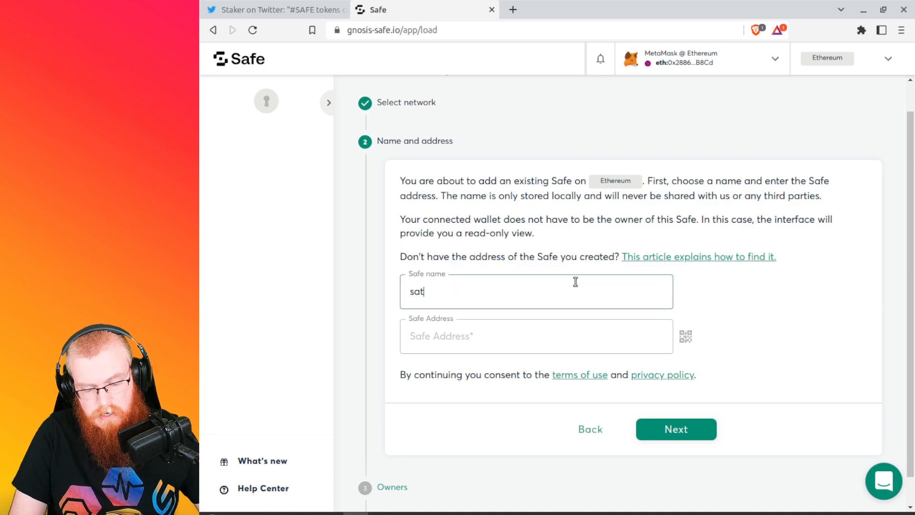
key(Backspace)
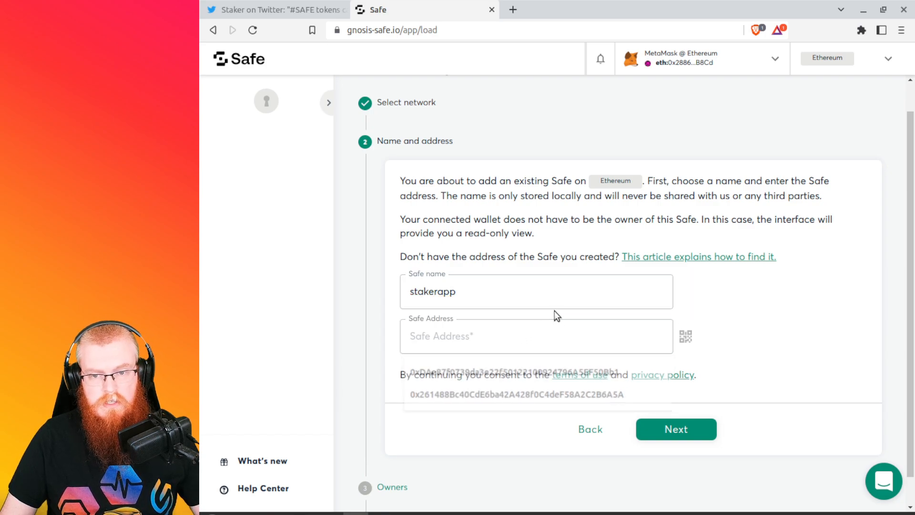
Paste the stakerapp Safe address and continue to the owners step
click(526, 336)
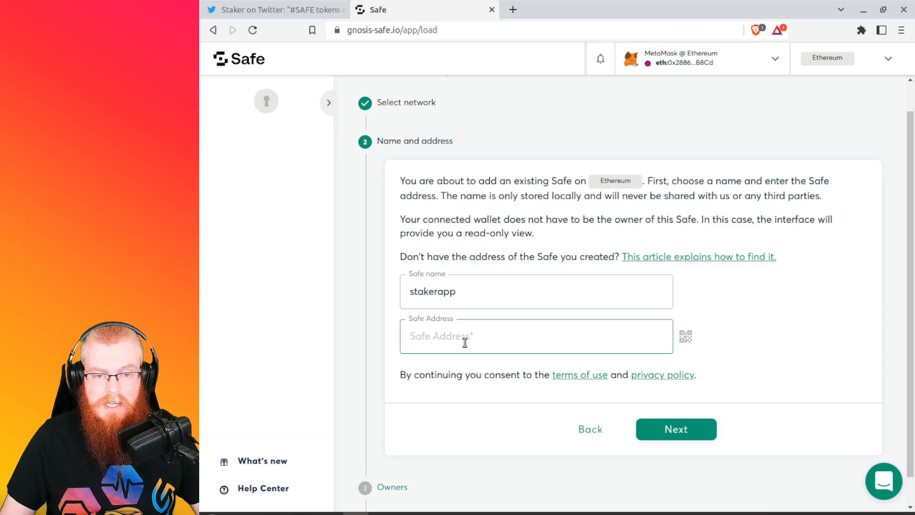
right_click(464, 335)
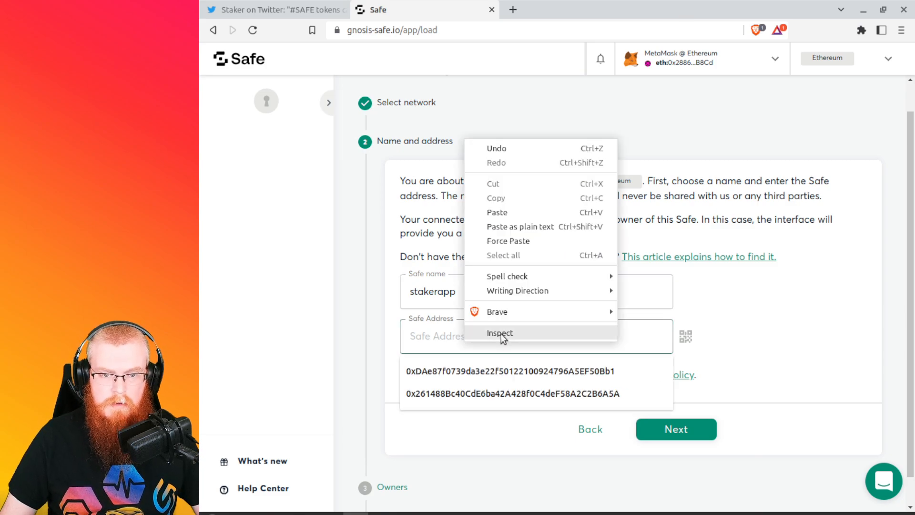
click(513, 394)
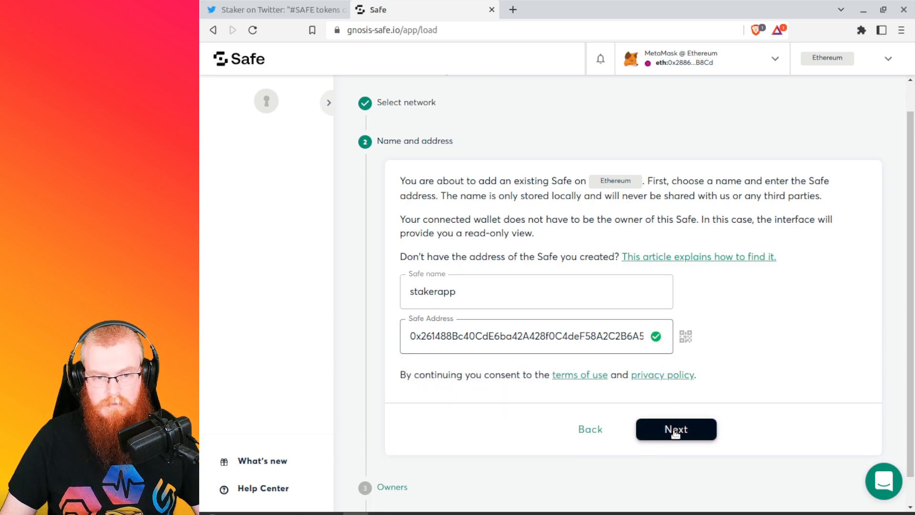
click(676, 429)
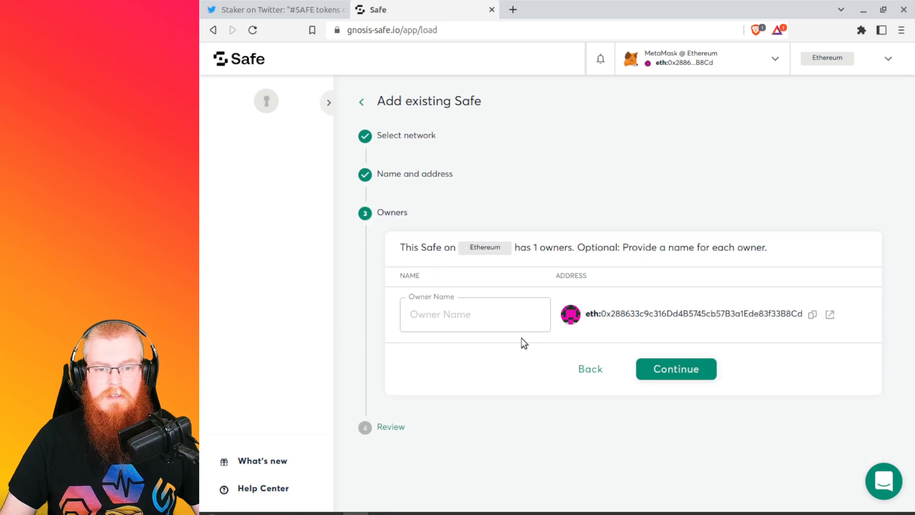
Name the single owner 'dave' and continue to the review step
click(475, 313)
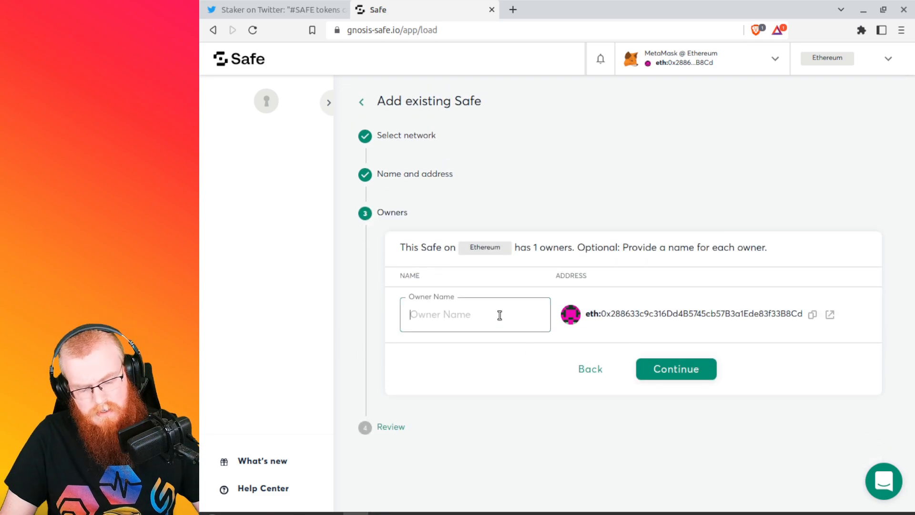
text(dave)
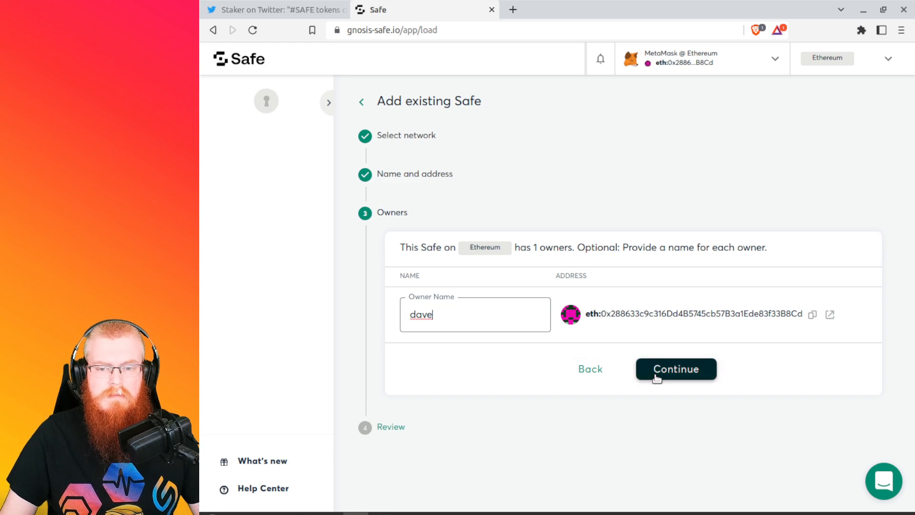
click(676, 368)
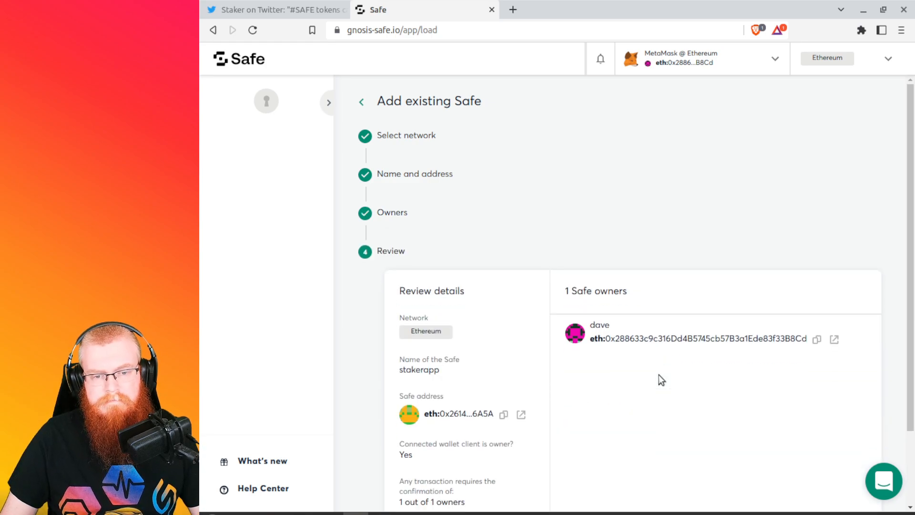
scroll(down, 3)
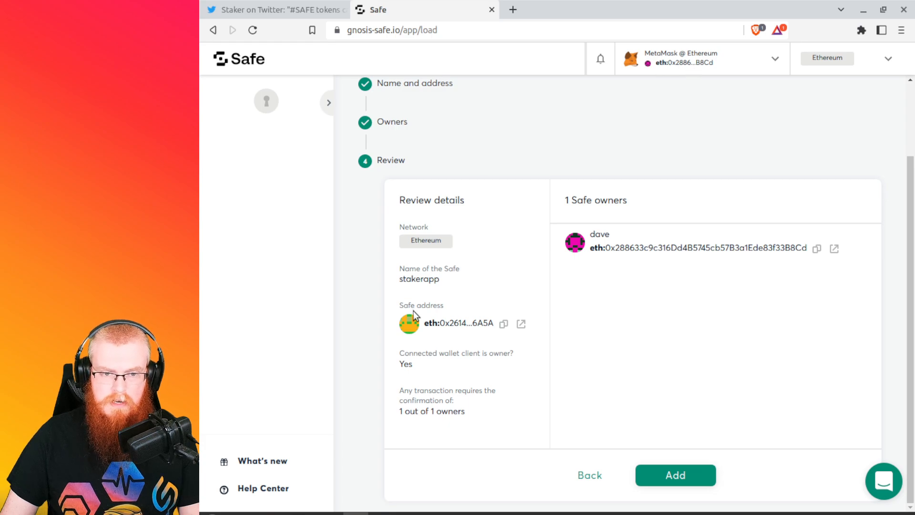
mouse_move(416, 368)
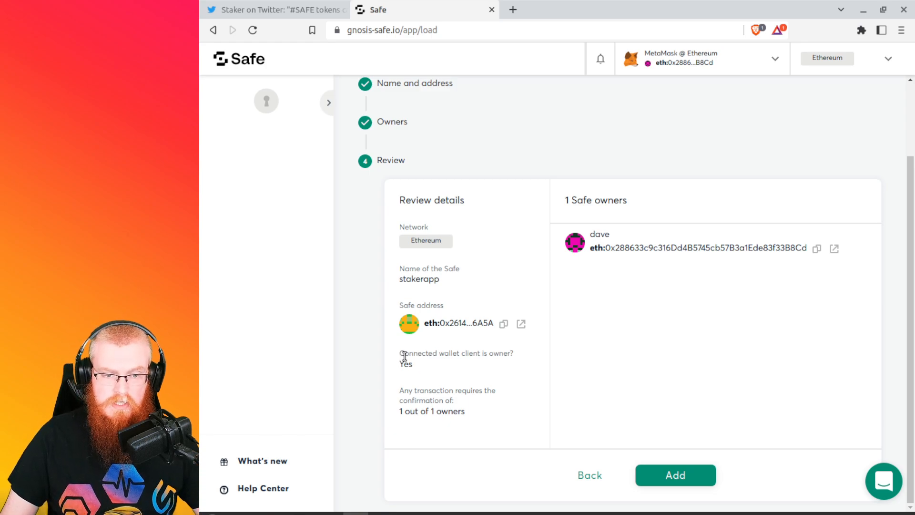
mouse_move(486, 352)
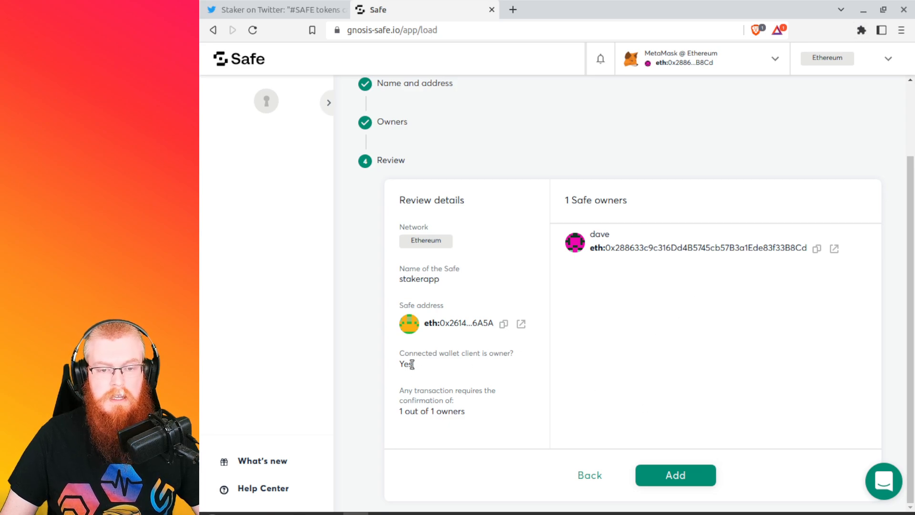
mouse_move(465, 385)
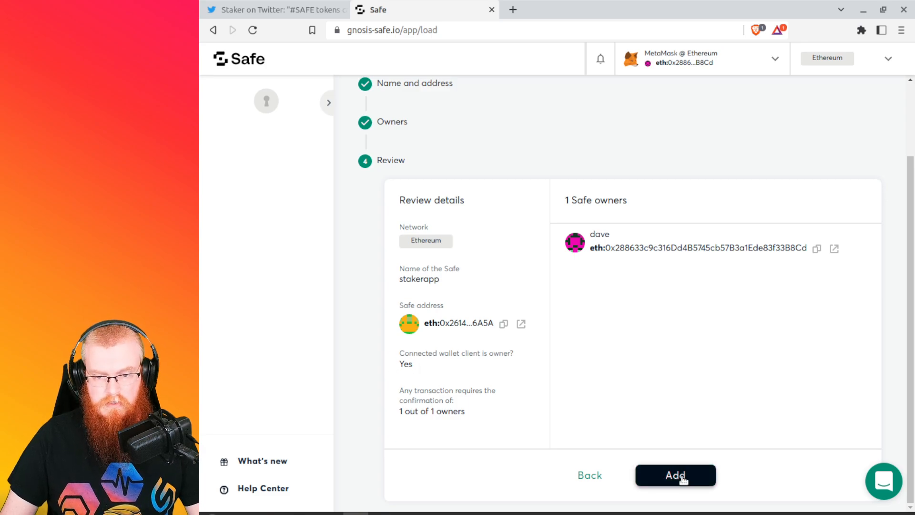
Add the stakerapp Safe, opening its dashboard with 6 tokens and 795.02 USD
click(675, 475)
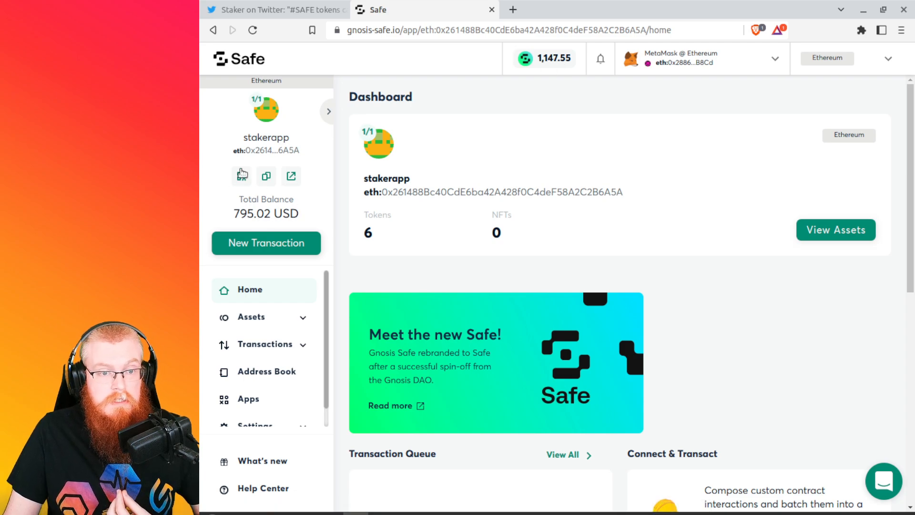
mouse_move(473, 195)
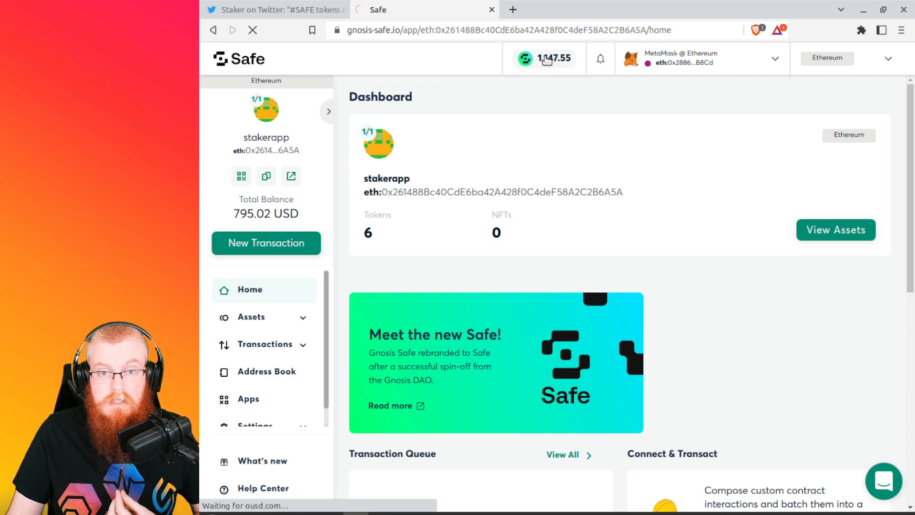
click(248, 399)
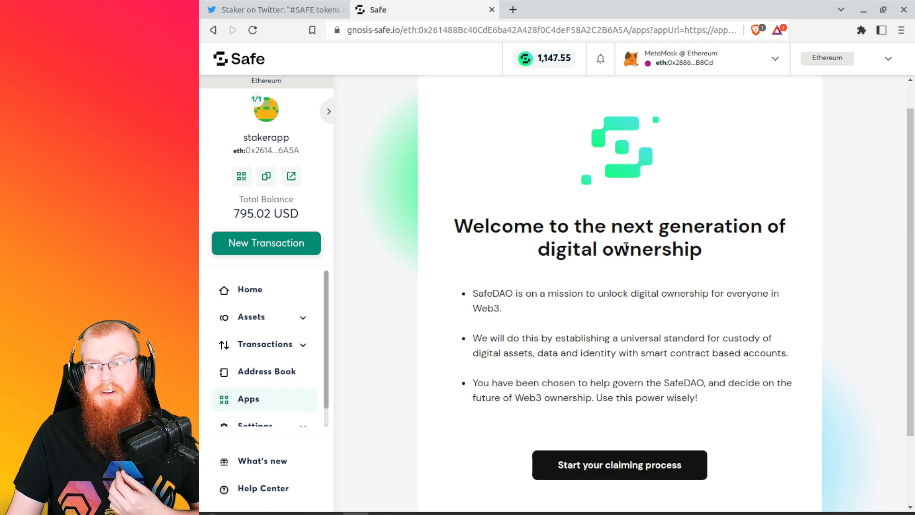
mouse_move(591, 310)
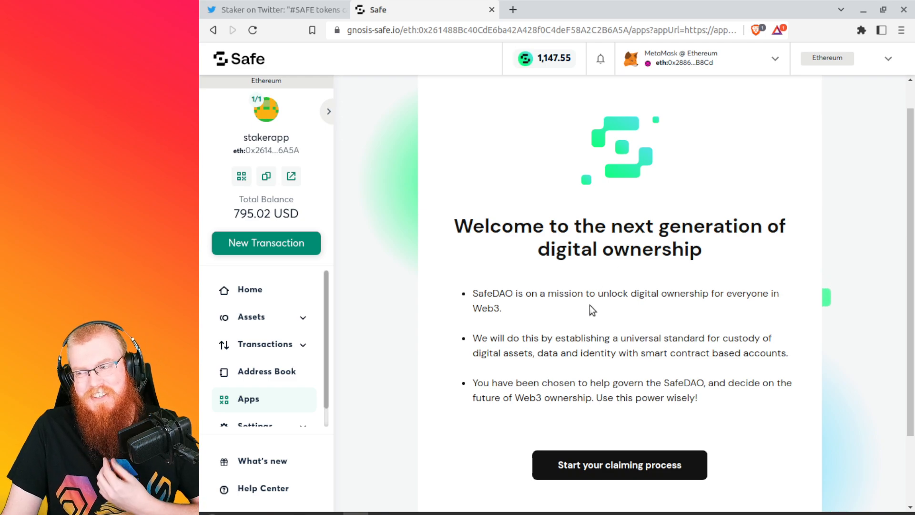
mouse_move(543, 306)
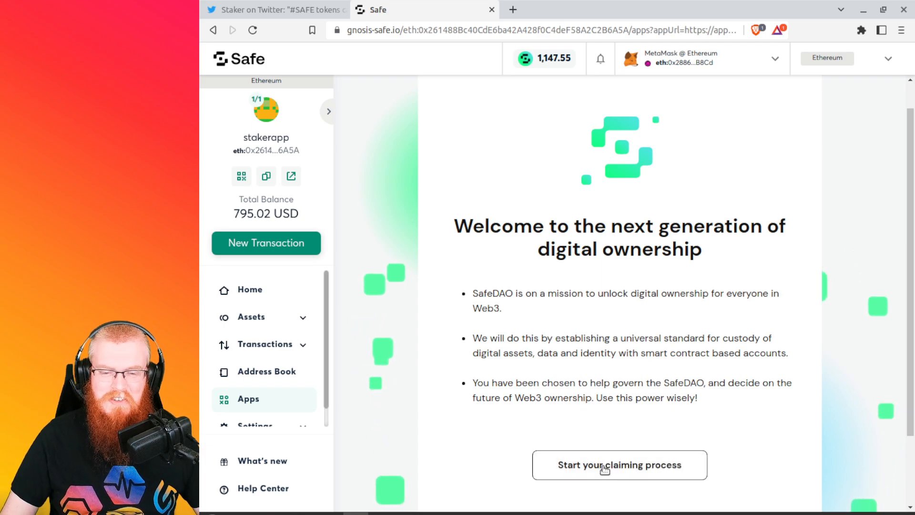
Start the SAFE claiming process, reaching the 'What is Safe?' explainer
click(620, 465)
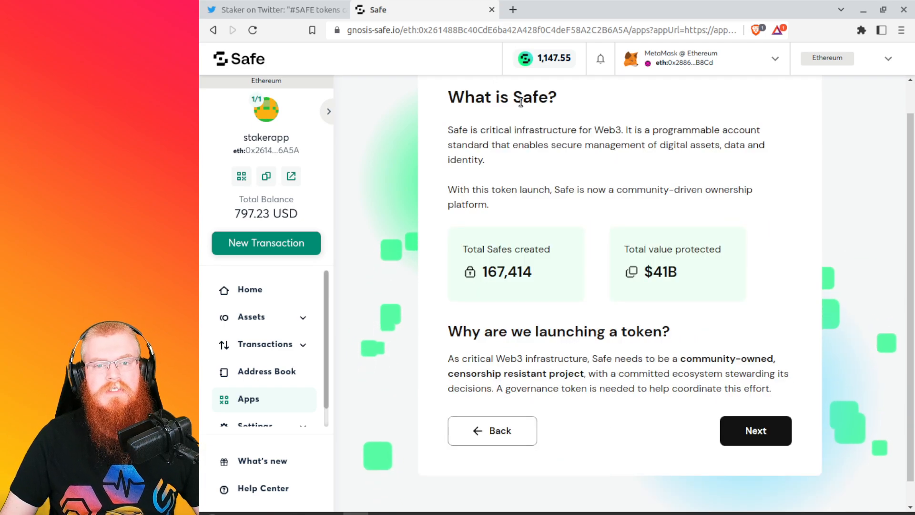
mouse_move(572, 140)
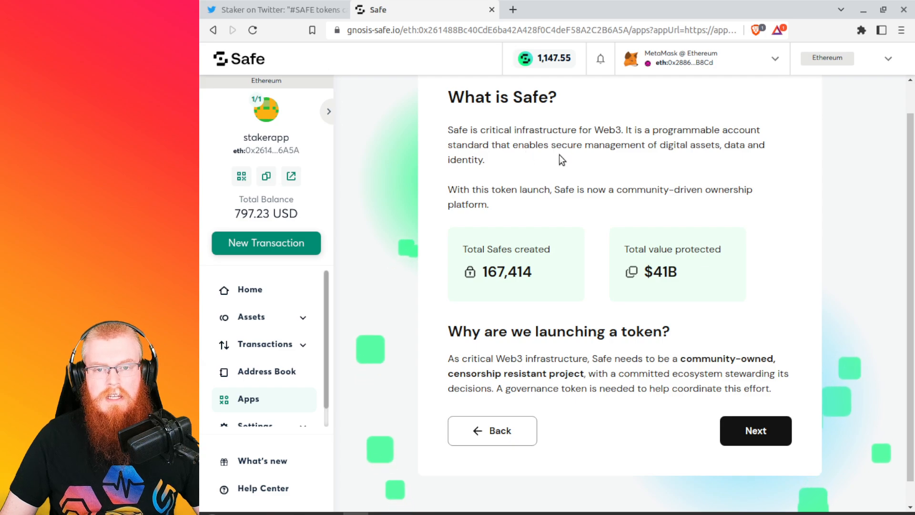
mouse_move(735, 156)
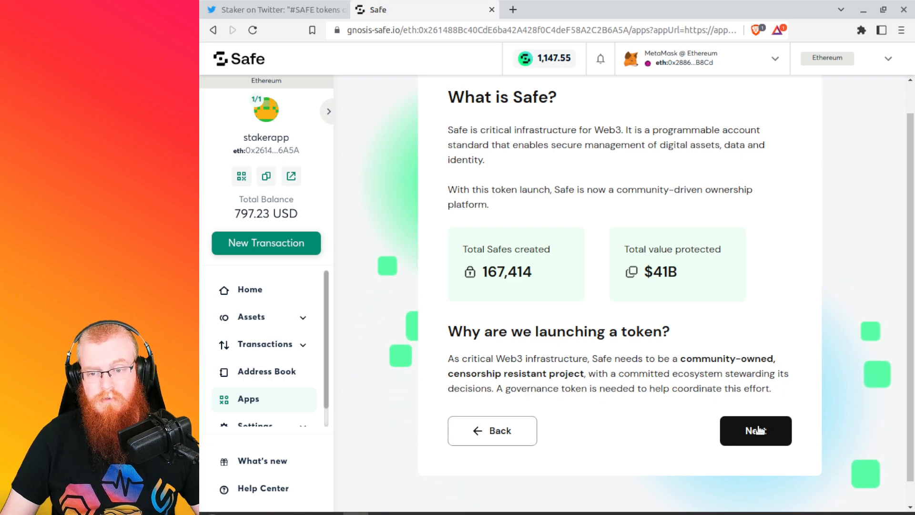
Continue to the token Distribution page and read through its 60% community-treasury allocation breakdown
click(756, 431)
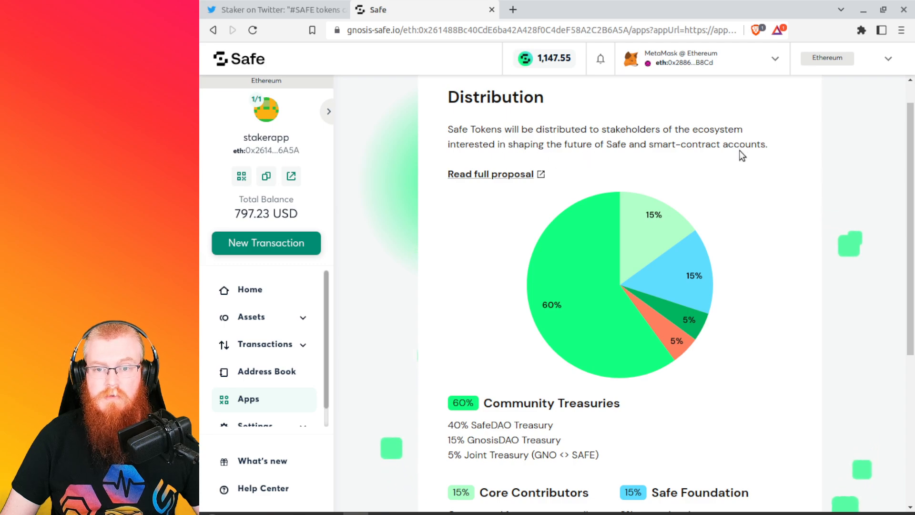
scroll(down, 3)
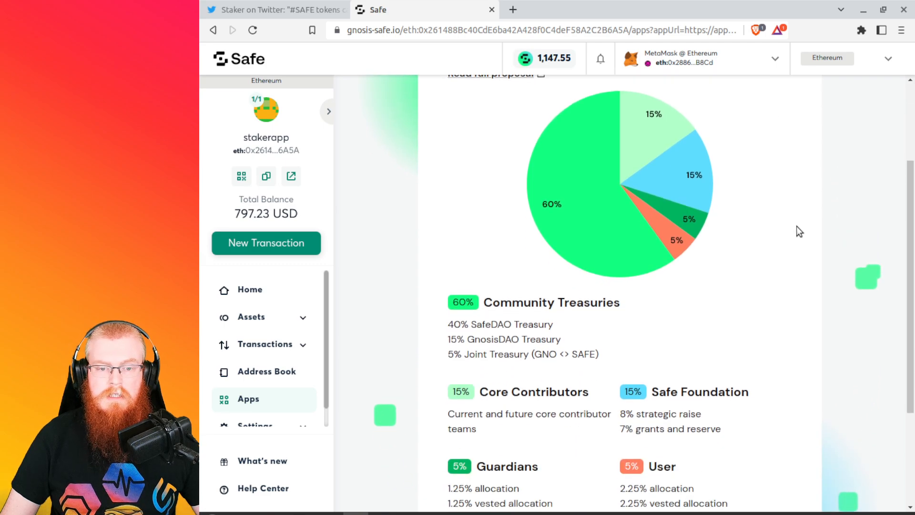
scroll(down, 3)
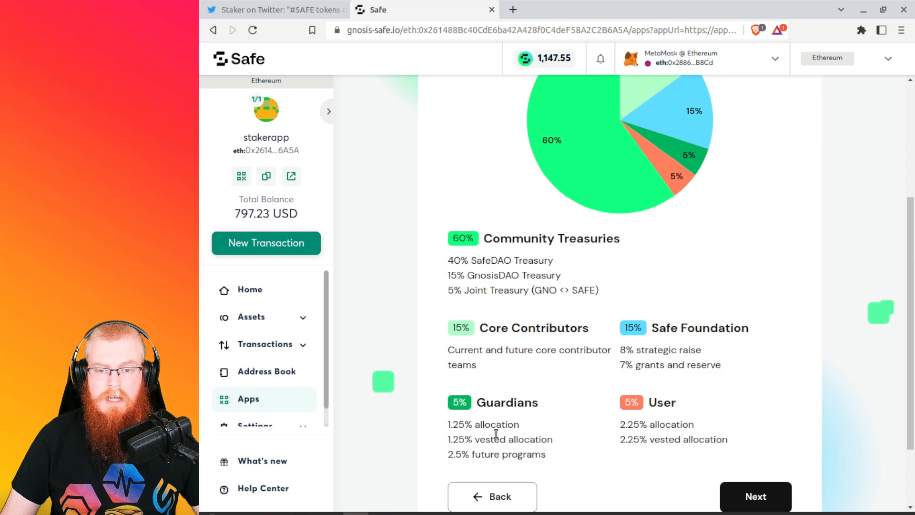
scroll(down, 3)
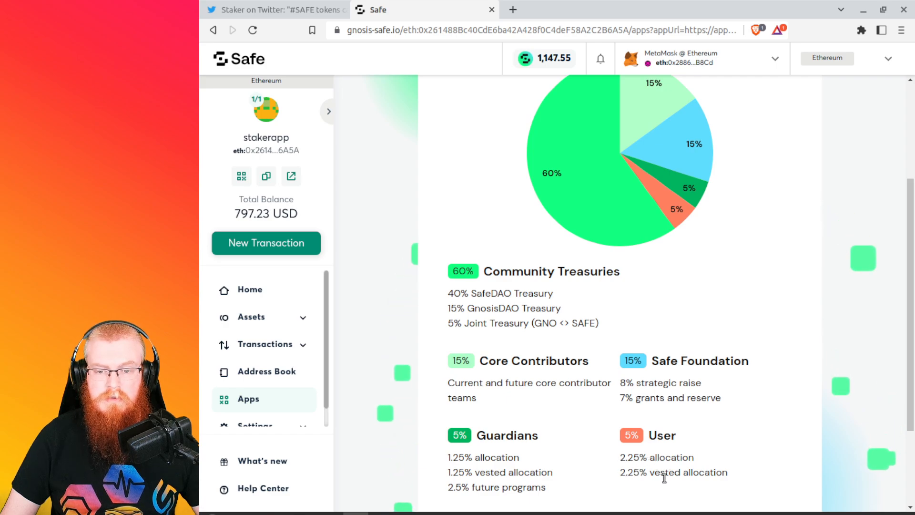
scroll(down, 3)
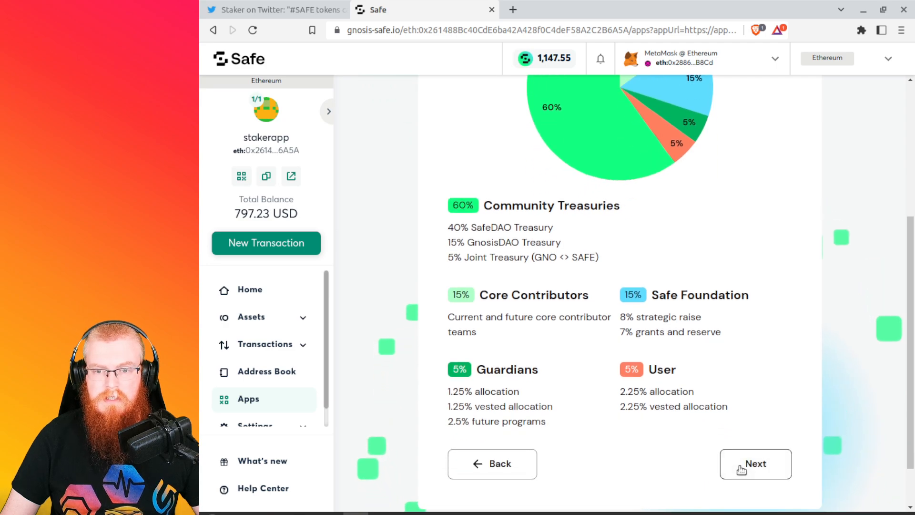
Continue past the token distribution overview and expand the Safe Protocol details
click(755, 464)
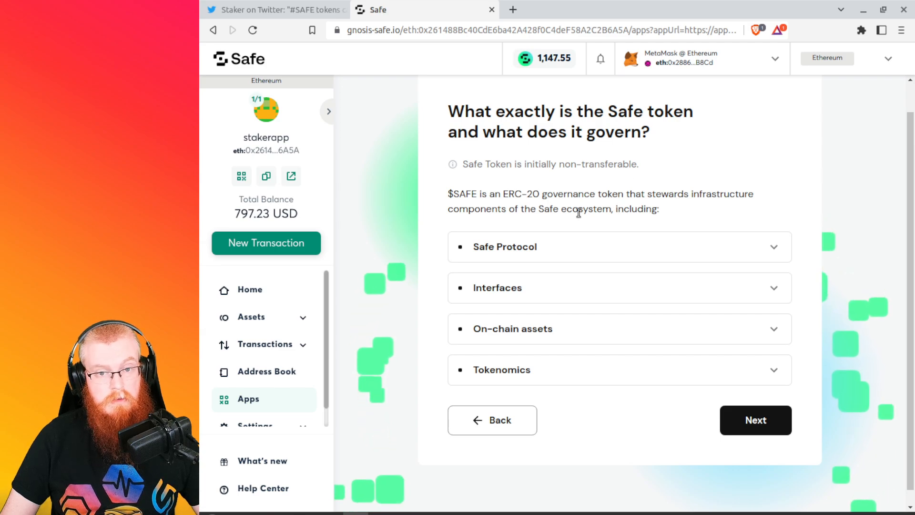
mouse_move(580, 205)
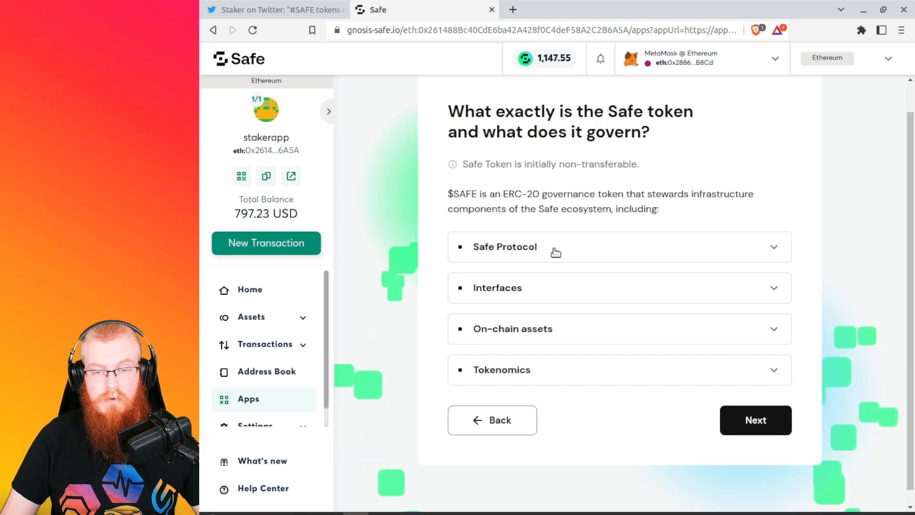
click(504, 246)
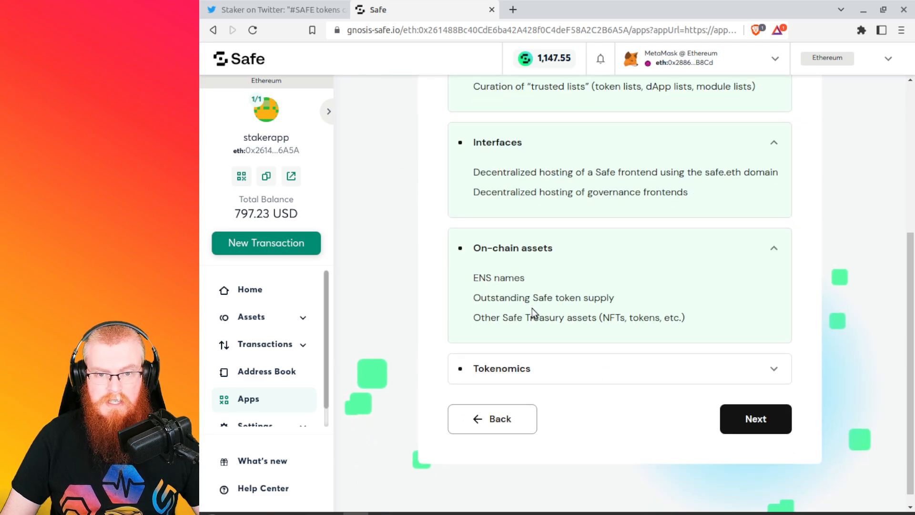
mouse_move(508, 329)
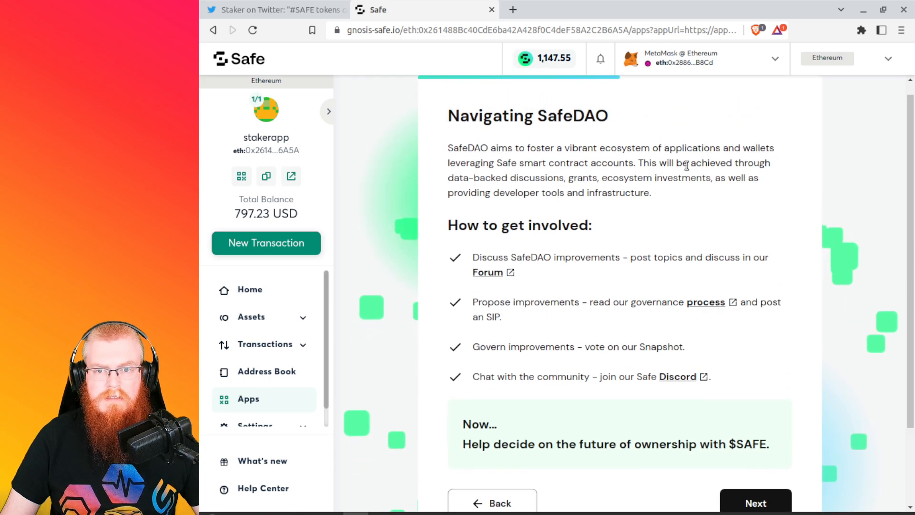
Scroll down through the Legal Disclaimer text of the claiming flow
scroll(down, 3)
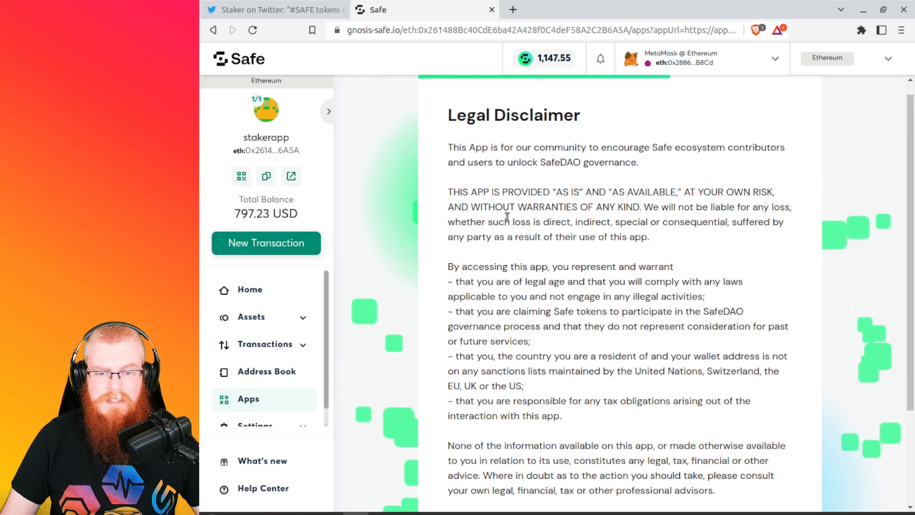
scroll(down, 3)
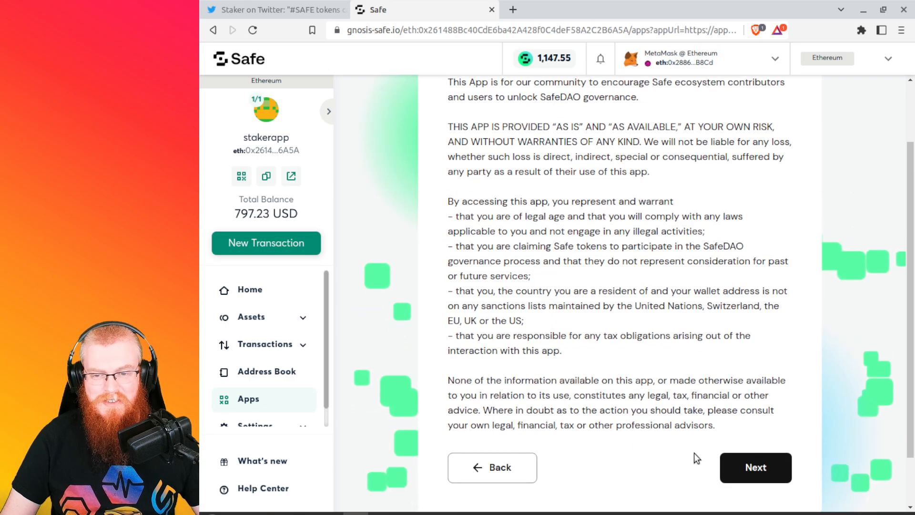
Accept the legal disclaimer and search the Guardian delegates for 'staker'
click(755, 467)
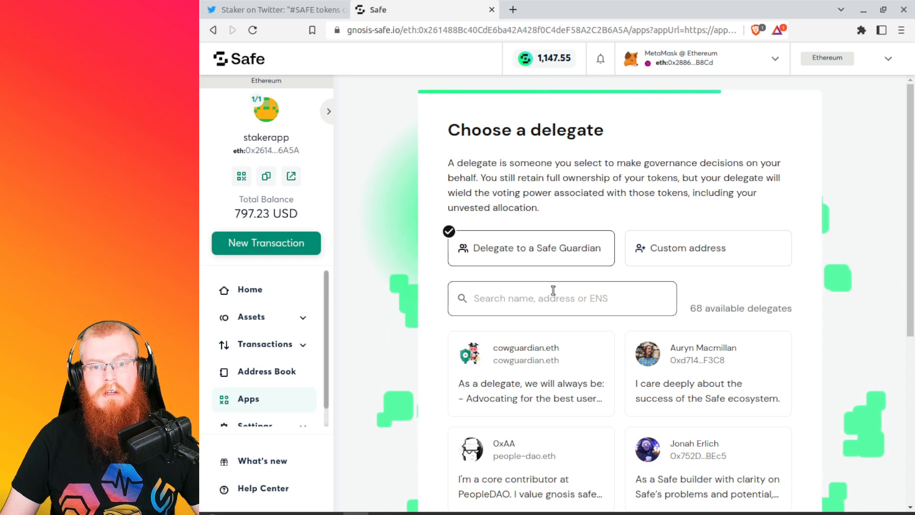
click(561, 298)
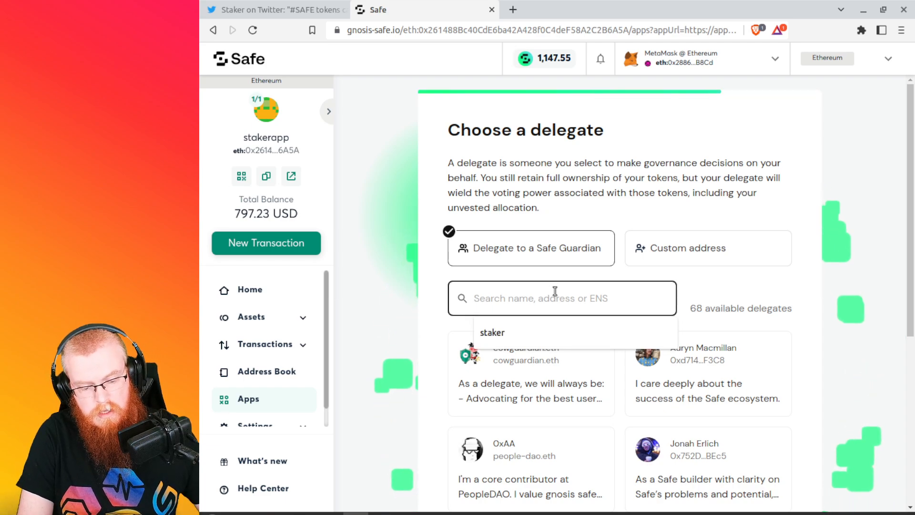
text(staker)
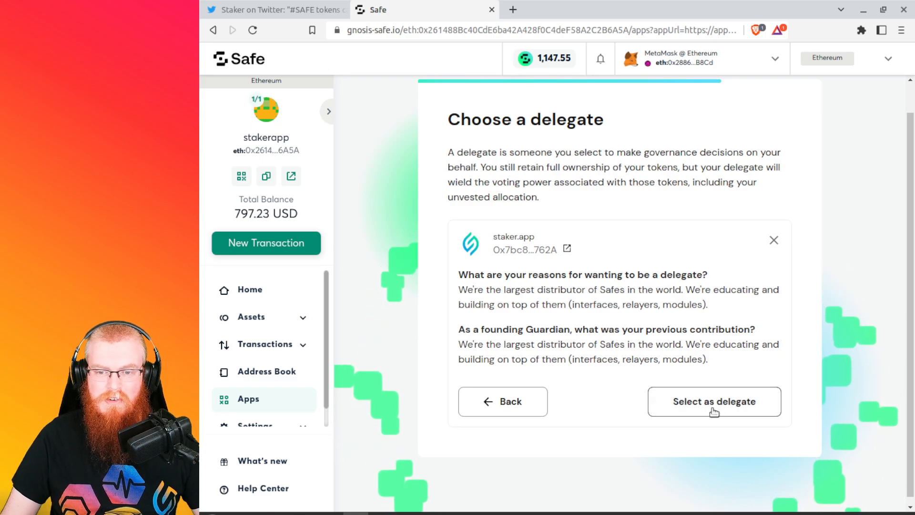
Select staker.app as delegate and continue to the allocation showing 576.39 claimable SAFE
click(502, 401)
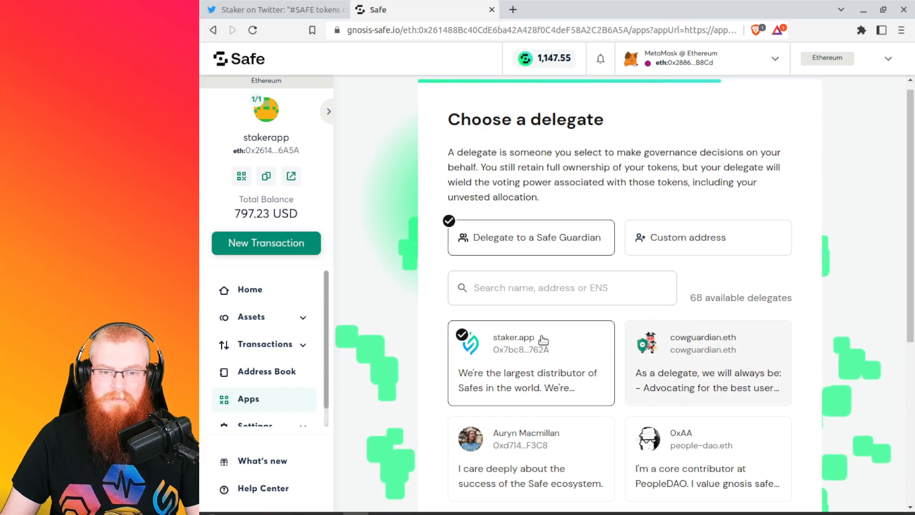
scroll(down, 3)
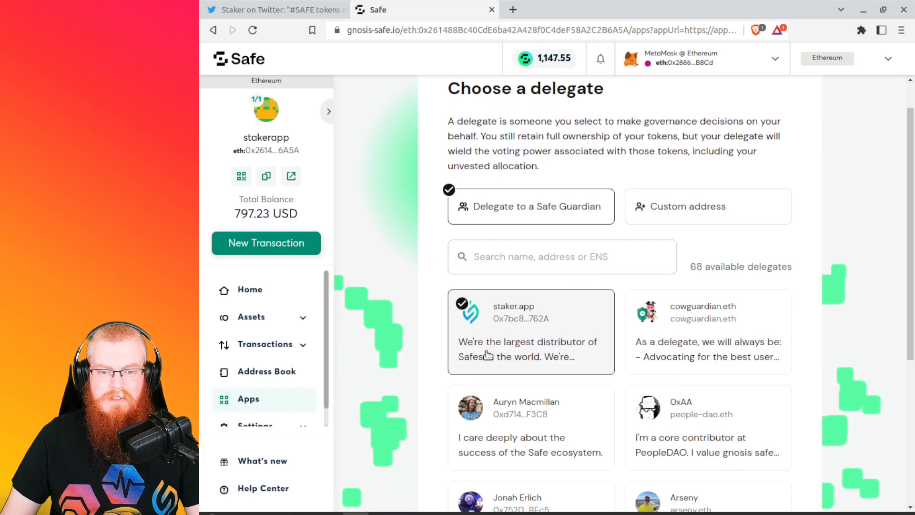
scroll(down, 3)
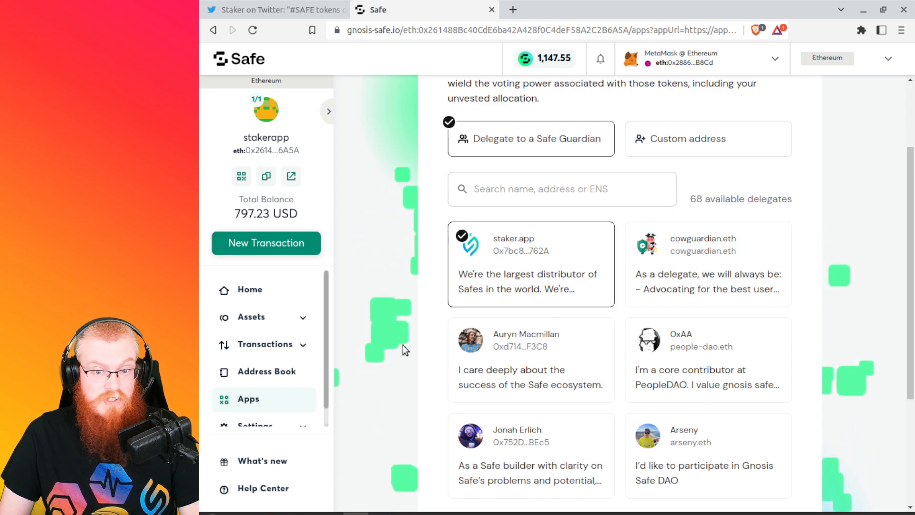
scroll(down, 3)
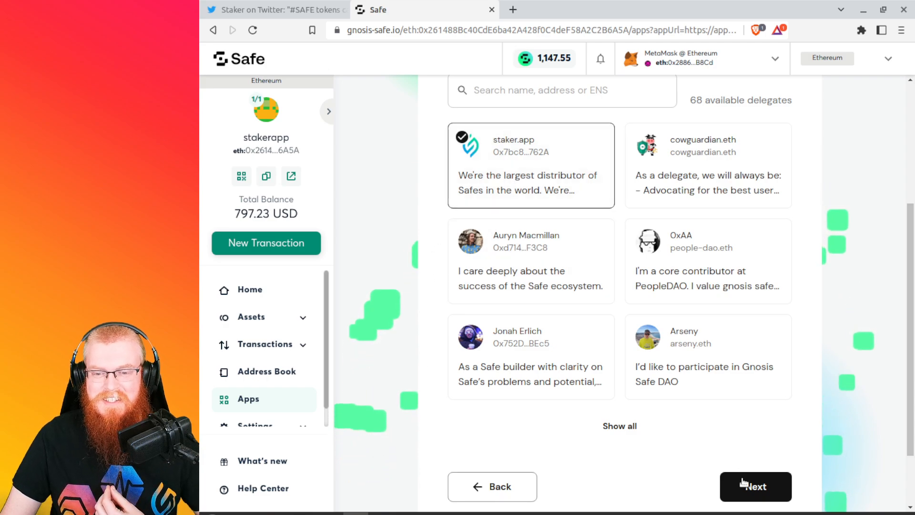
click(755, 486)
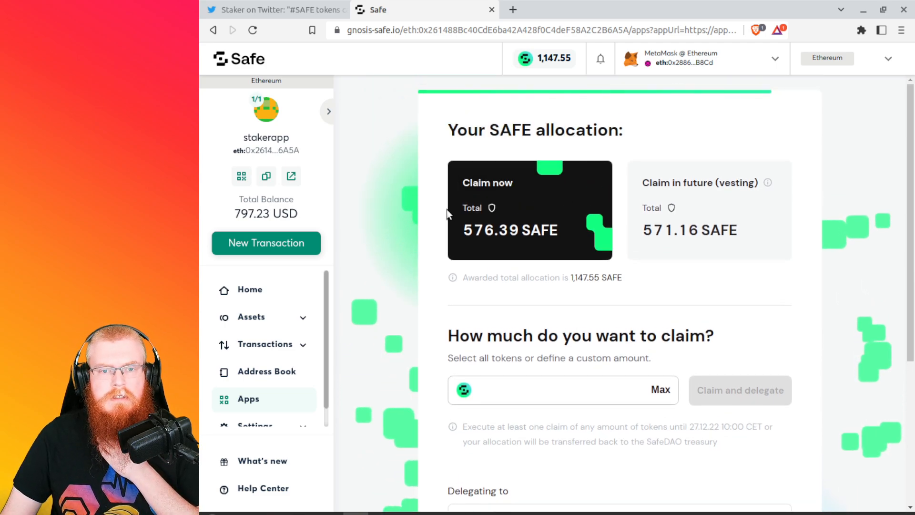
mouse_move(482, 244)
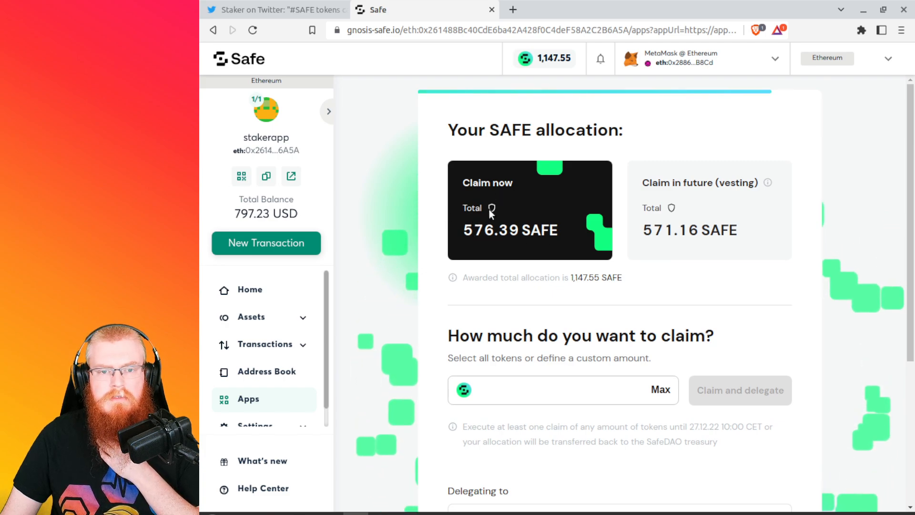
mouse_move(490, 210)
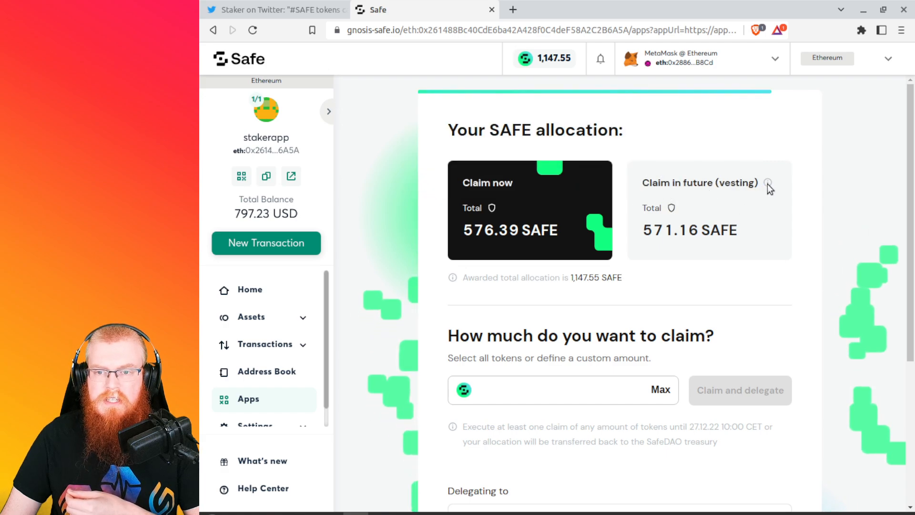
mouse_move(769, 184)
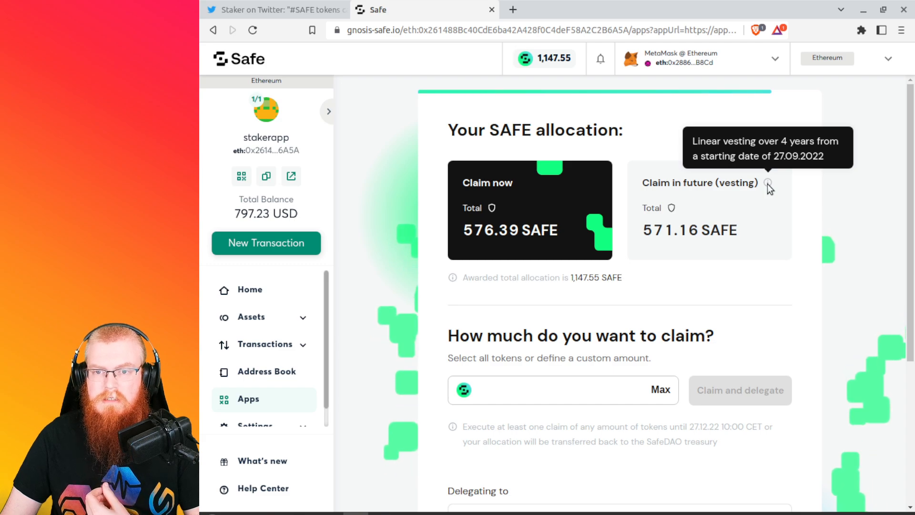
mouse_move(663, 235)
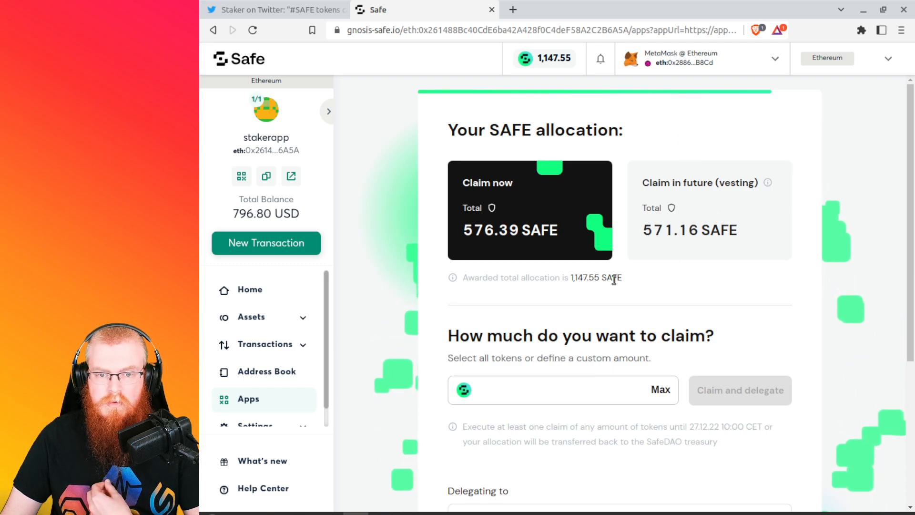
scroll(down, 3)
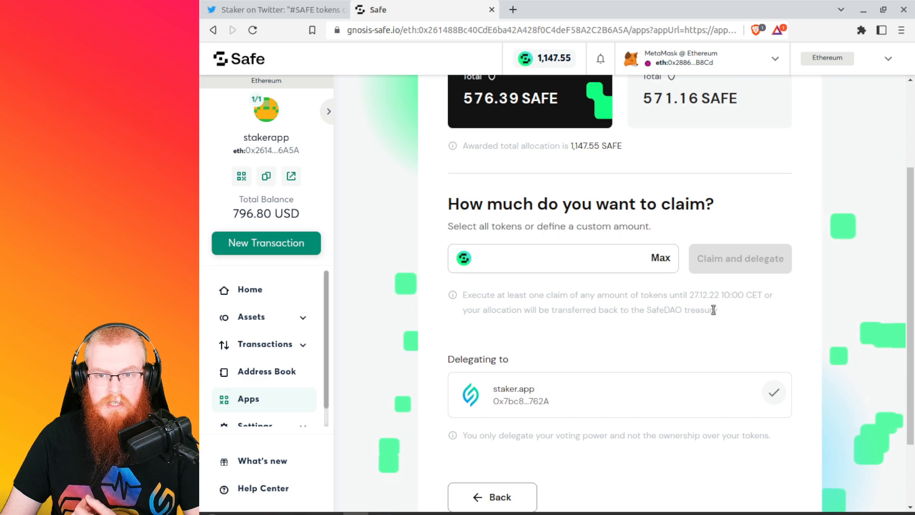
Fill the full 576.39 SAFE via Max and start the claim-and-delegate transaction
click(660, 259)
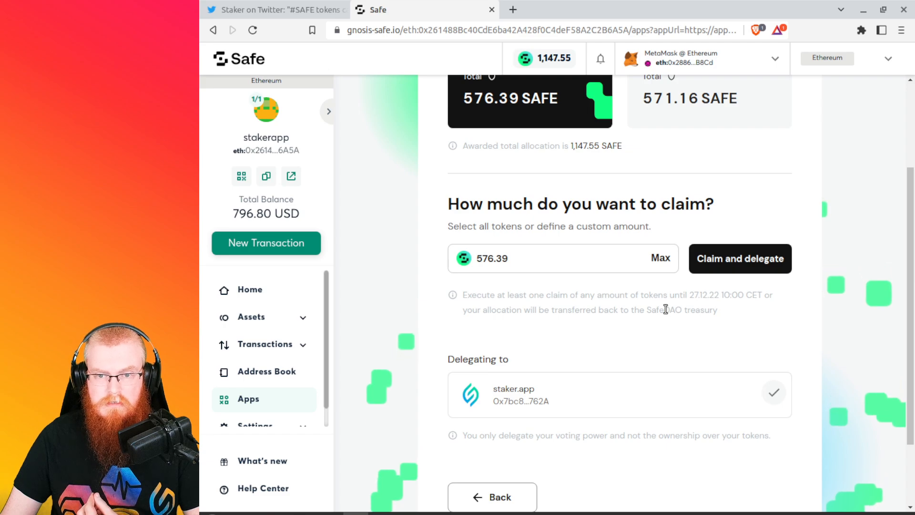
scroll(down, 3)
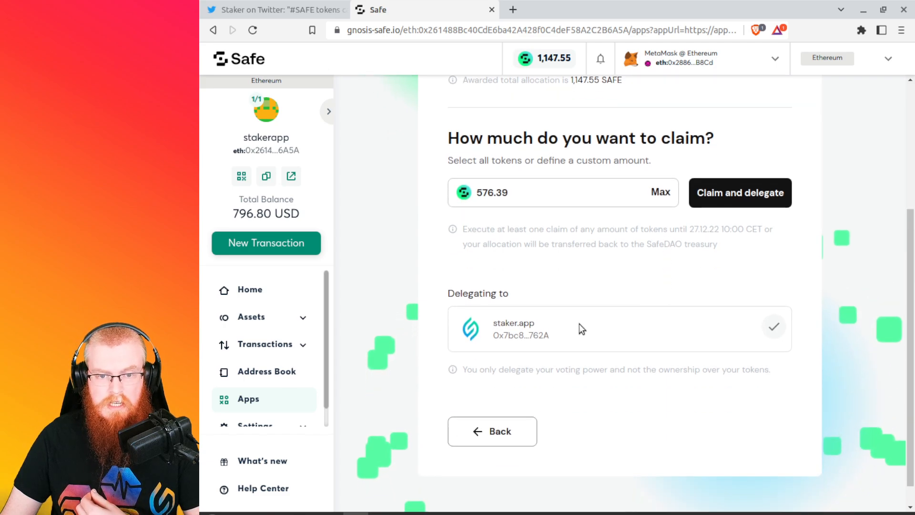
mouse_move(740, 192)
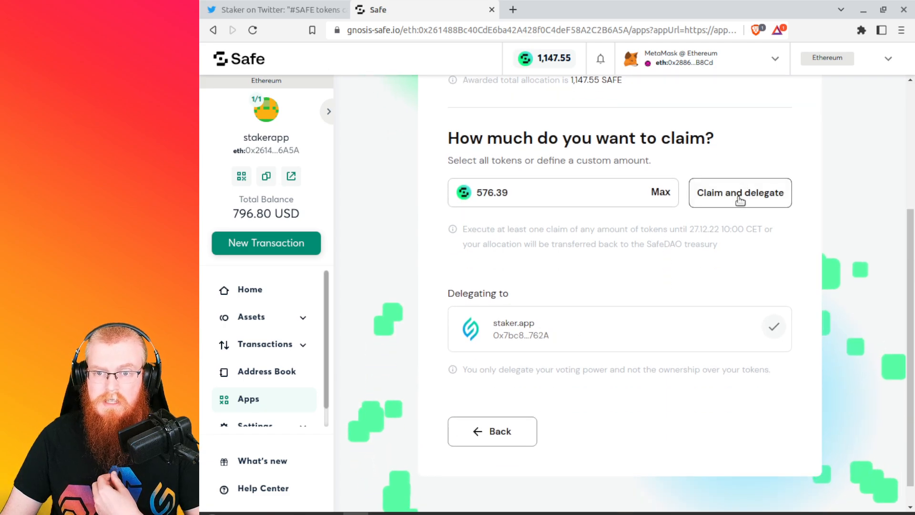
click(740, 192)
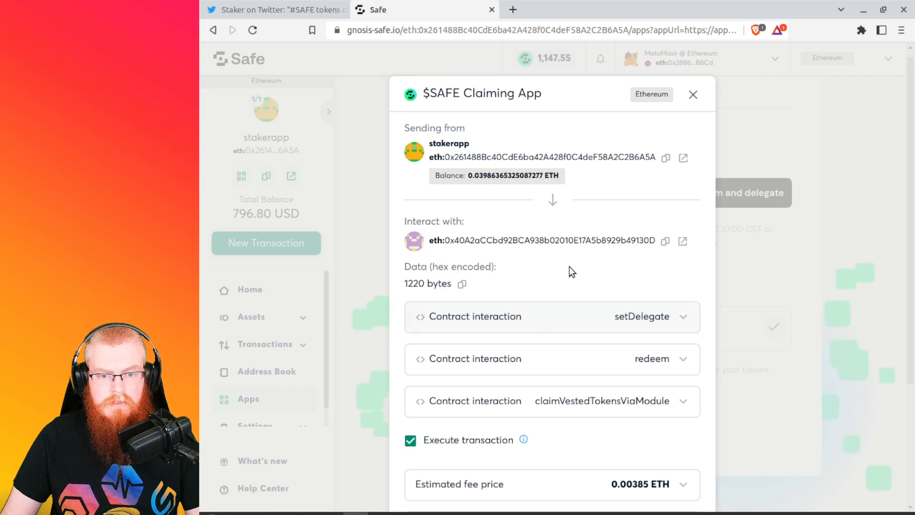
Review the setDelegate, redeem and claimVestedTokens actions and submit for wallet signing
scroll(down, 3)
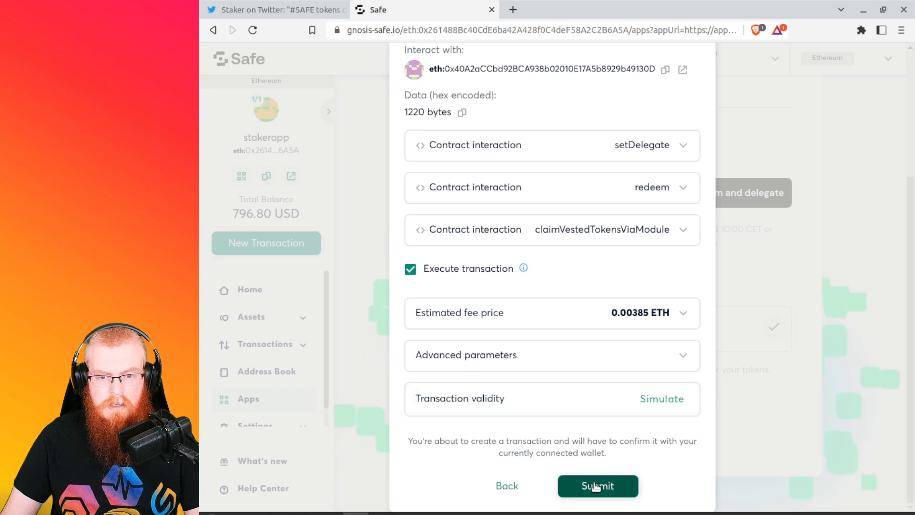
click(597, 486)
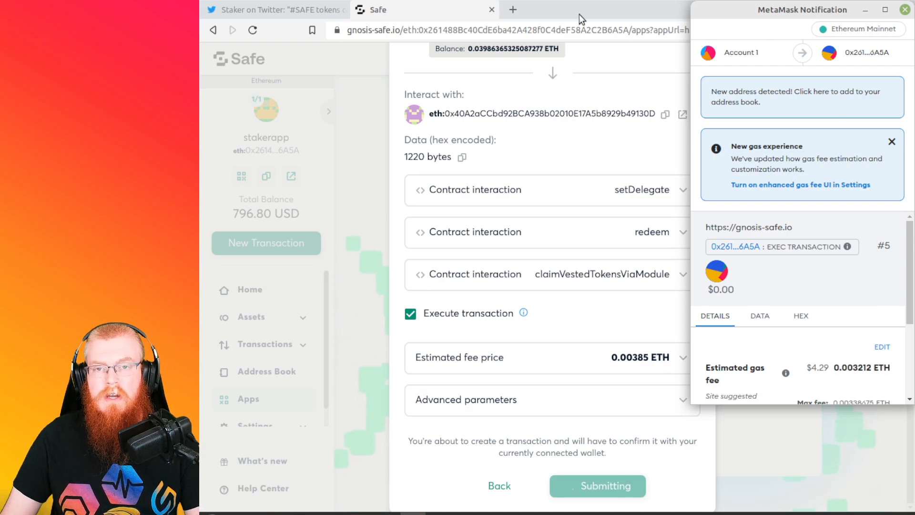
Pin MetaMask from the Extensions menu and close its signing prompt without confirming
click(861, 30)
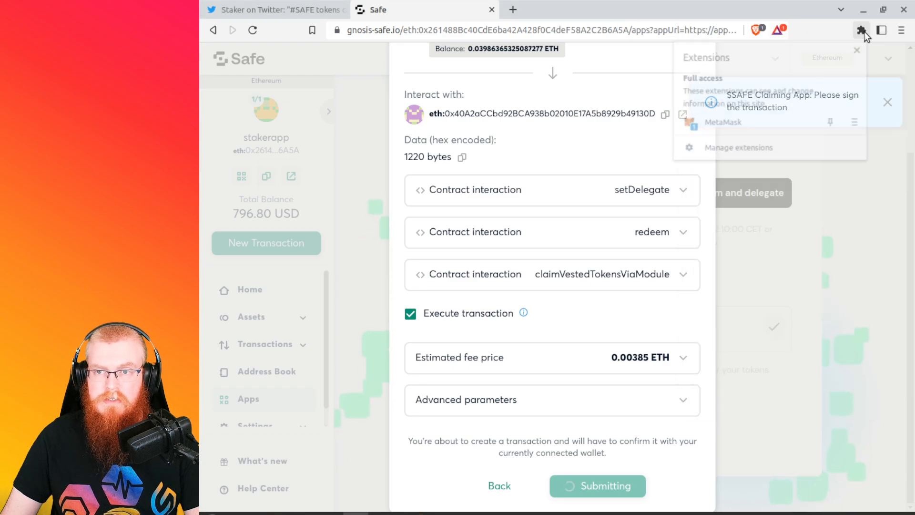
click(862, 30)
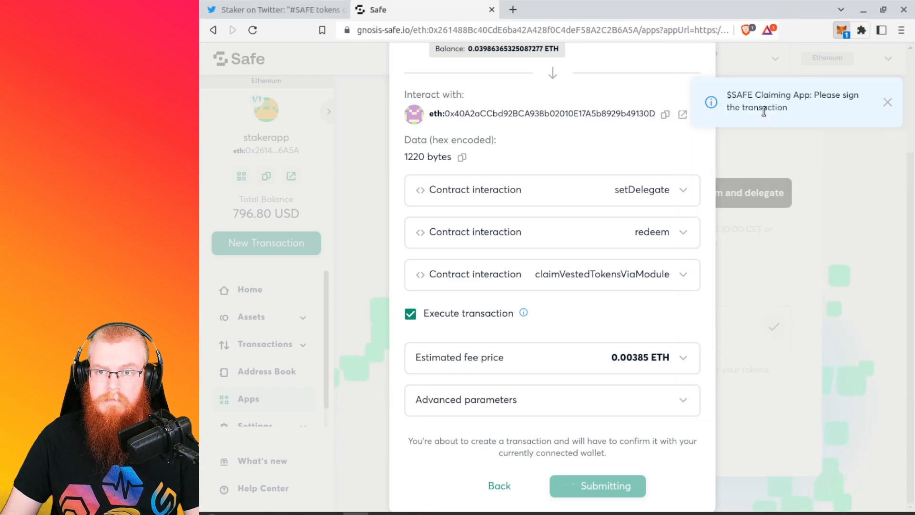
click(842, 29)
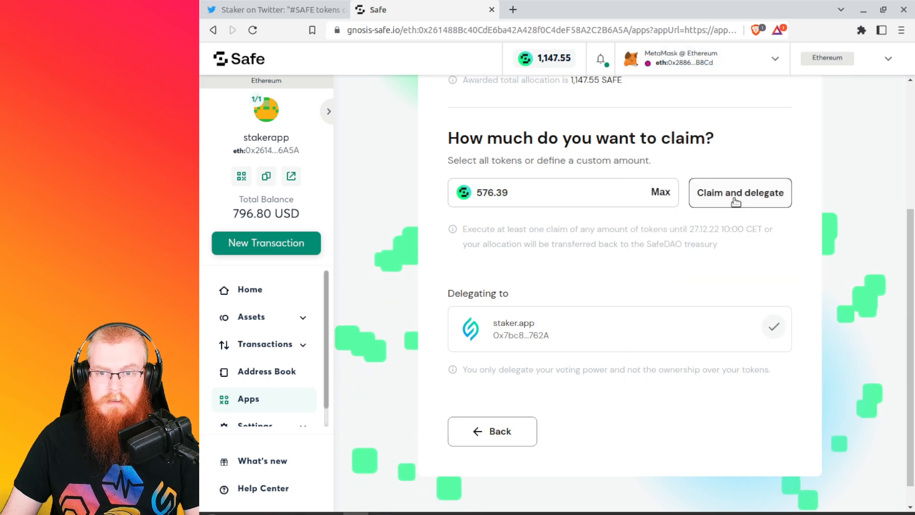
Resubmit the 576.39 SAFE claim-and-delegate transaction and confirm it in MetaMask
click(740, 192)
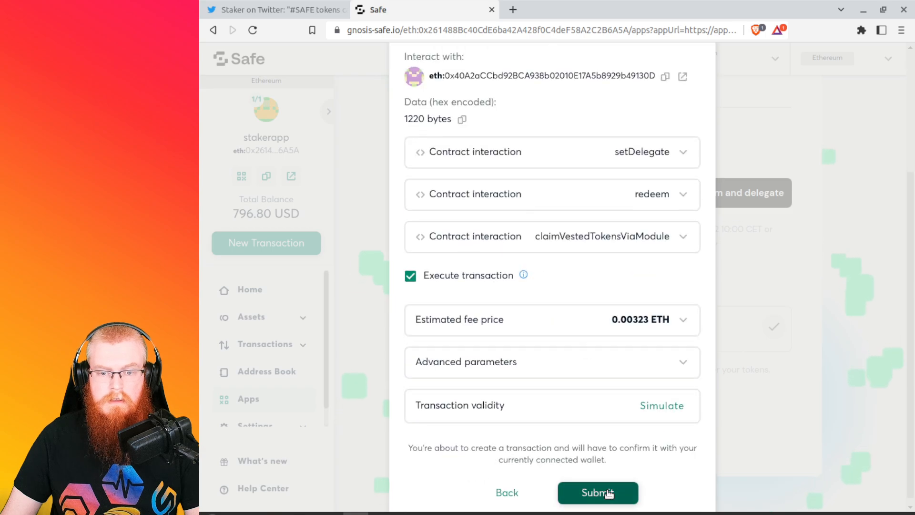
click(597, 492)
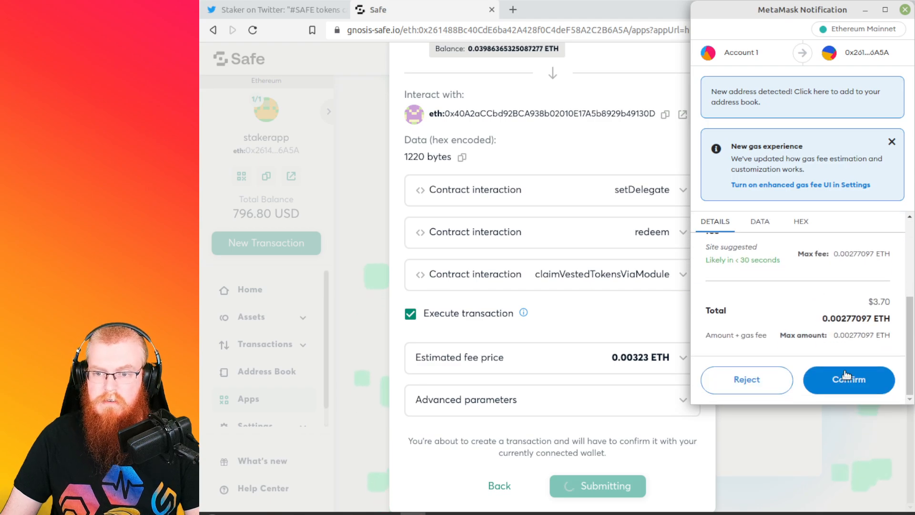
click(848, 379)
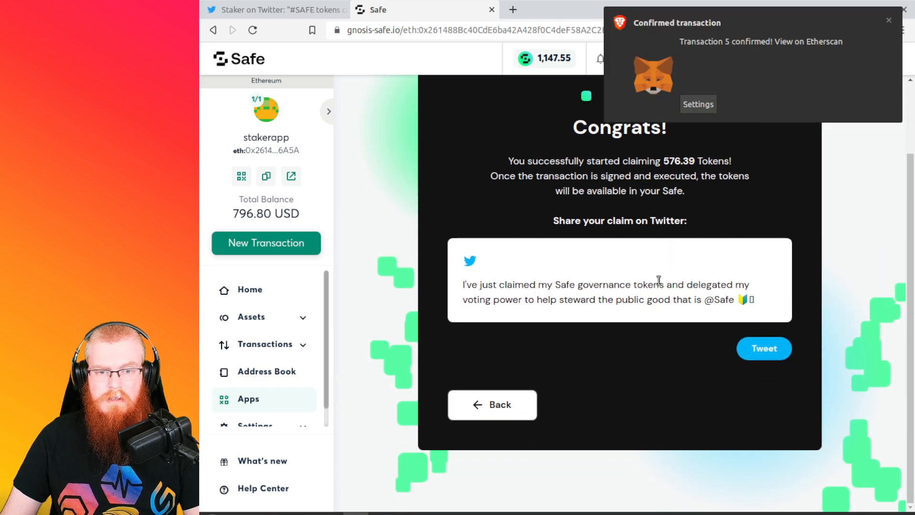
Dismiss the MetaMask confirmation notice and view the executed claim transaction's details
click(889, 20)
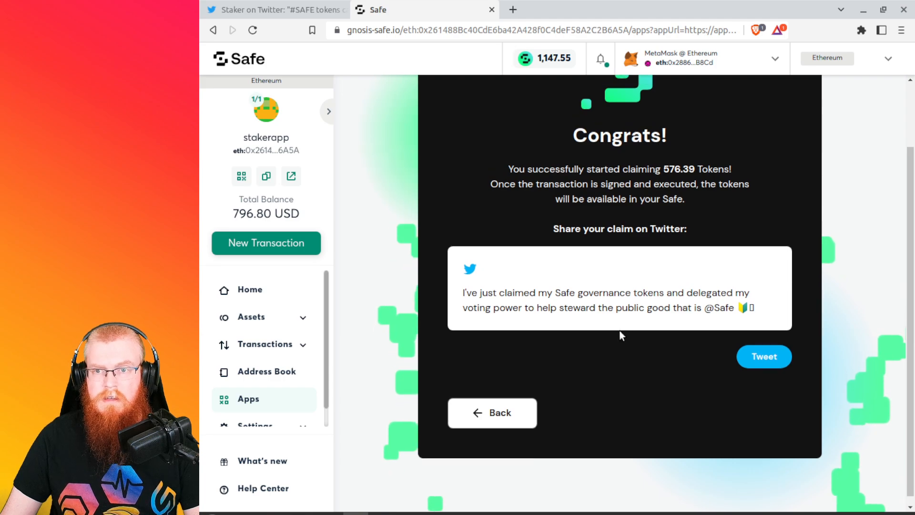
click(861, 29)
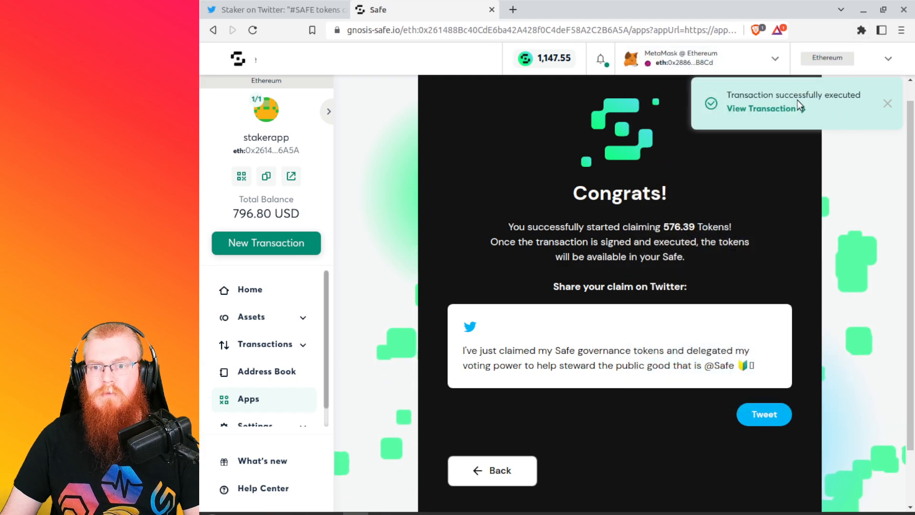
click(762, 109)
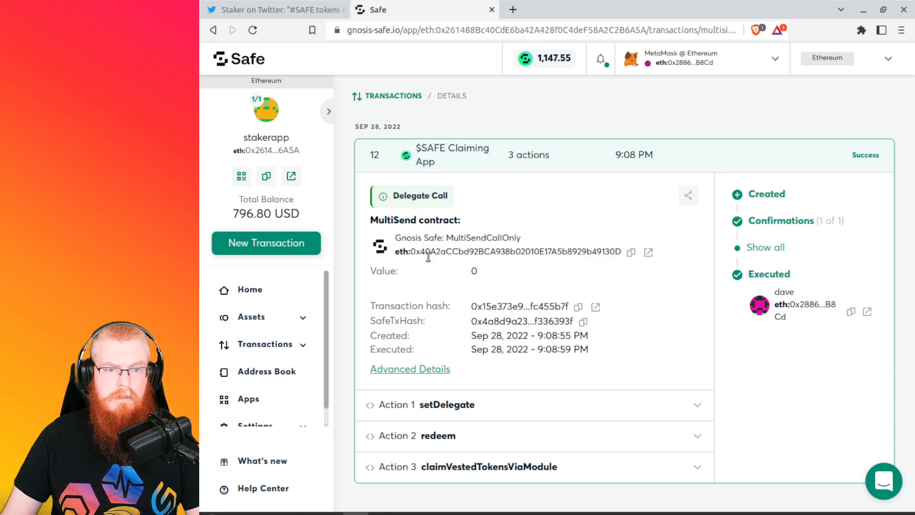
mouse_move(250, 290)
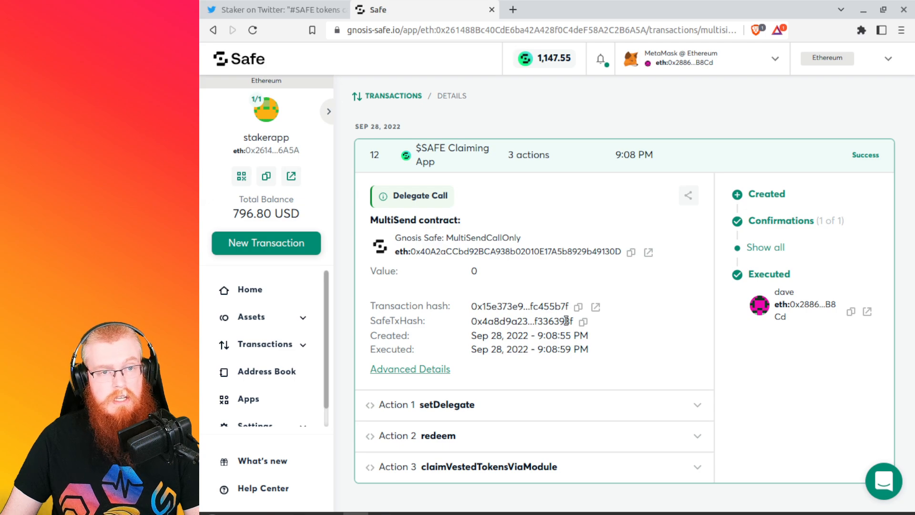
mouse_move(553, 90)
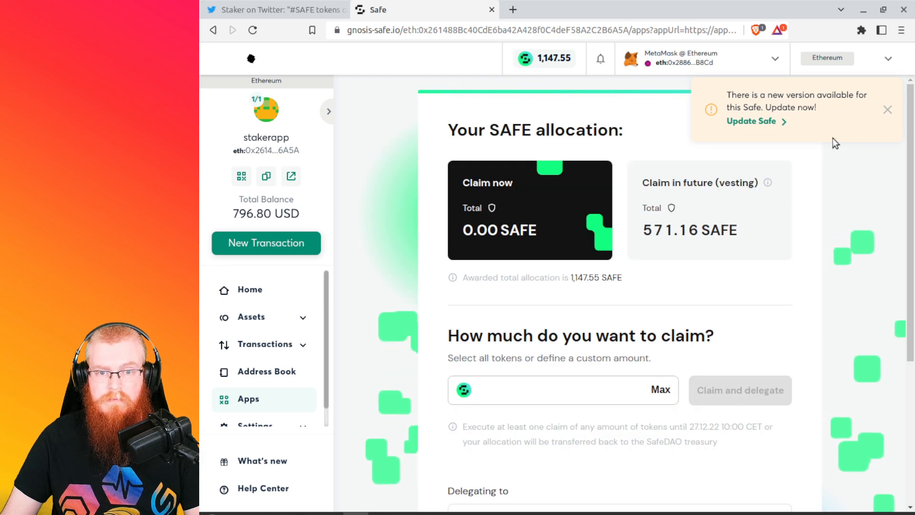
Close the Update Safe toast and verify 0.00 SAFE claimable, delegated to staker.app
click(888, 109)
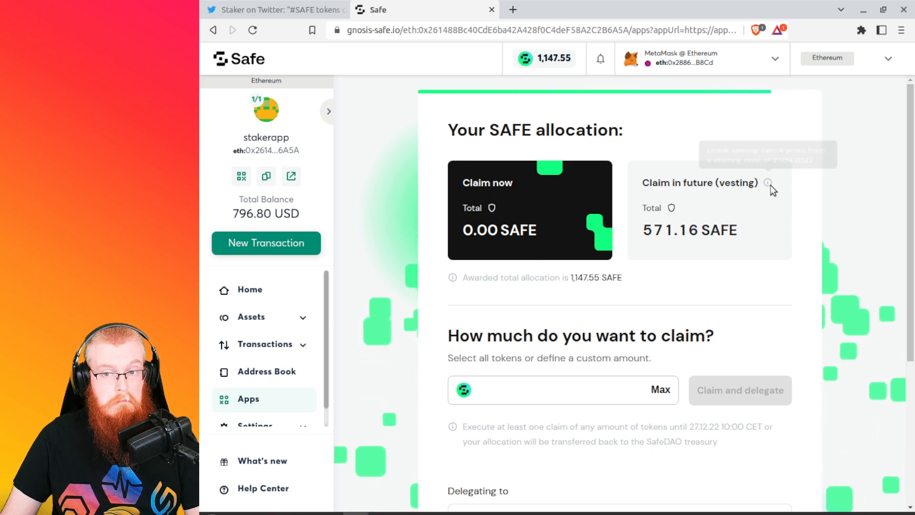
scroll(down, 3)
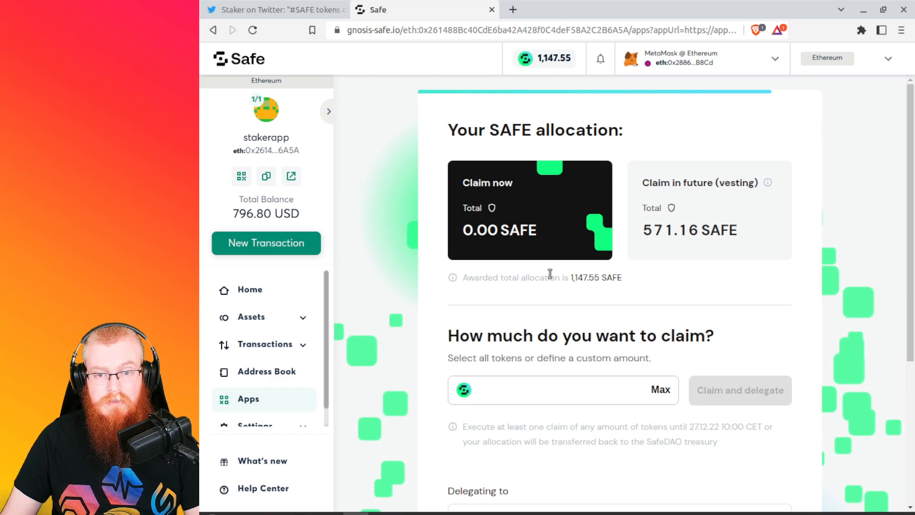
scroll(down, 3)
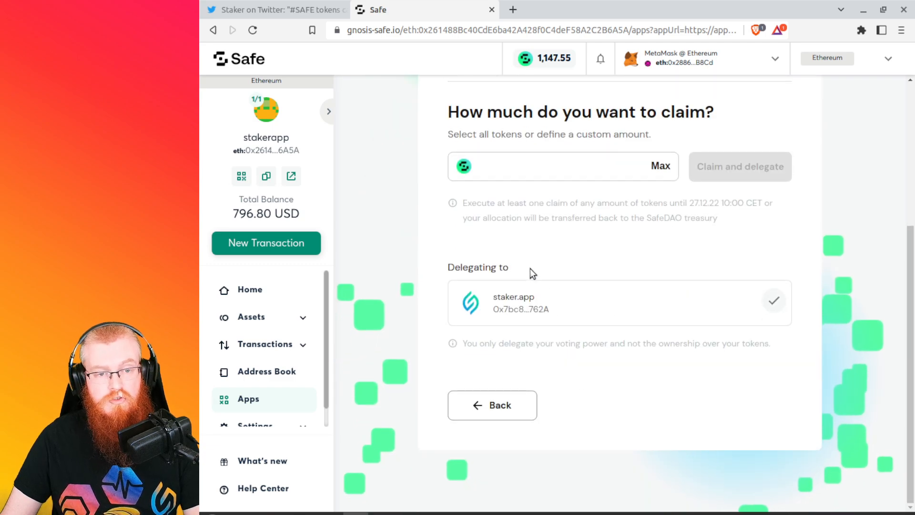